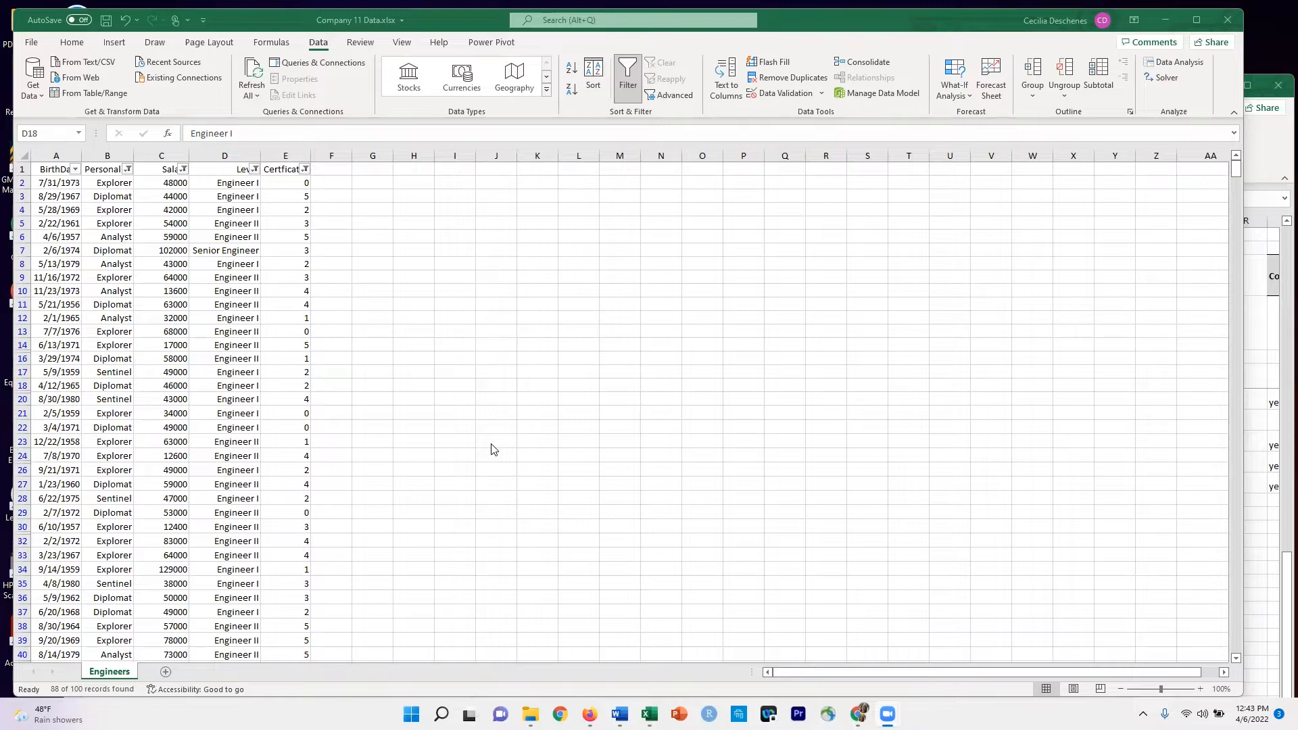
mouse_move(324, 630)
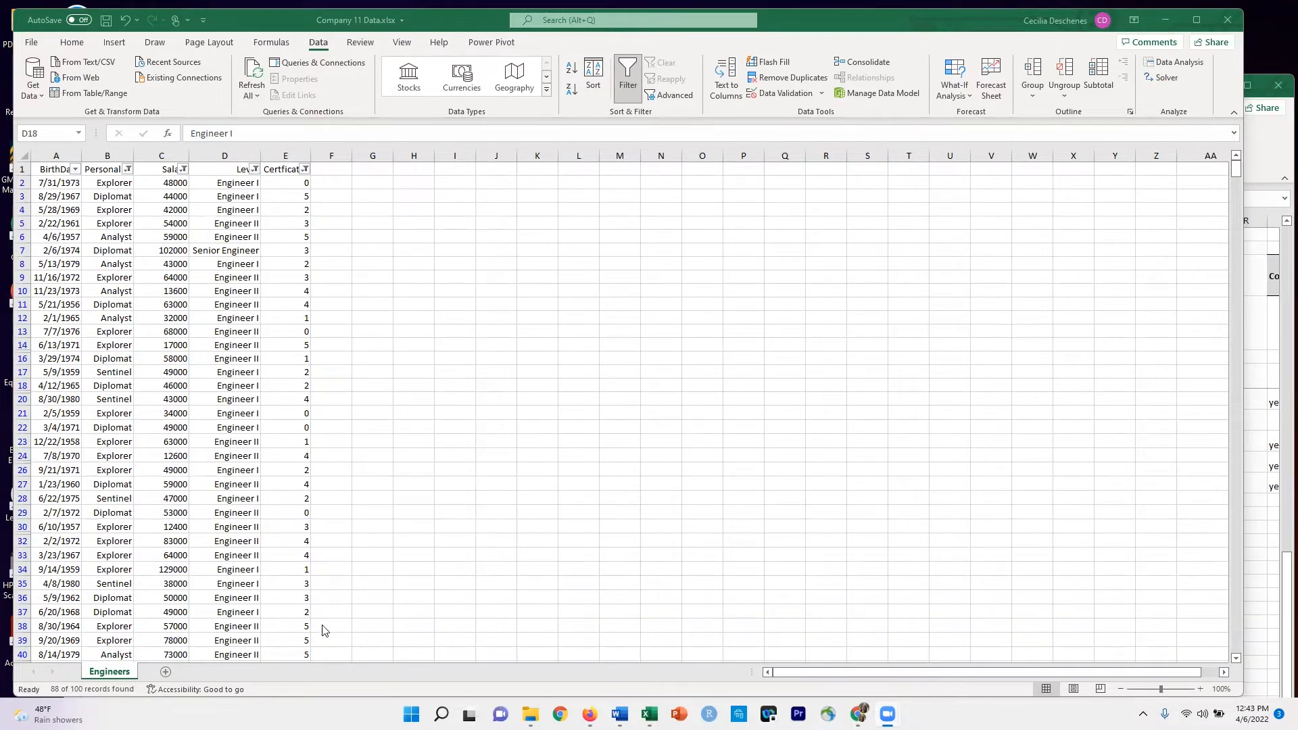
mouse_move(323, 669)
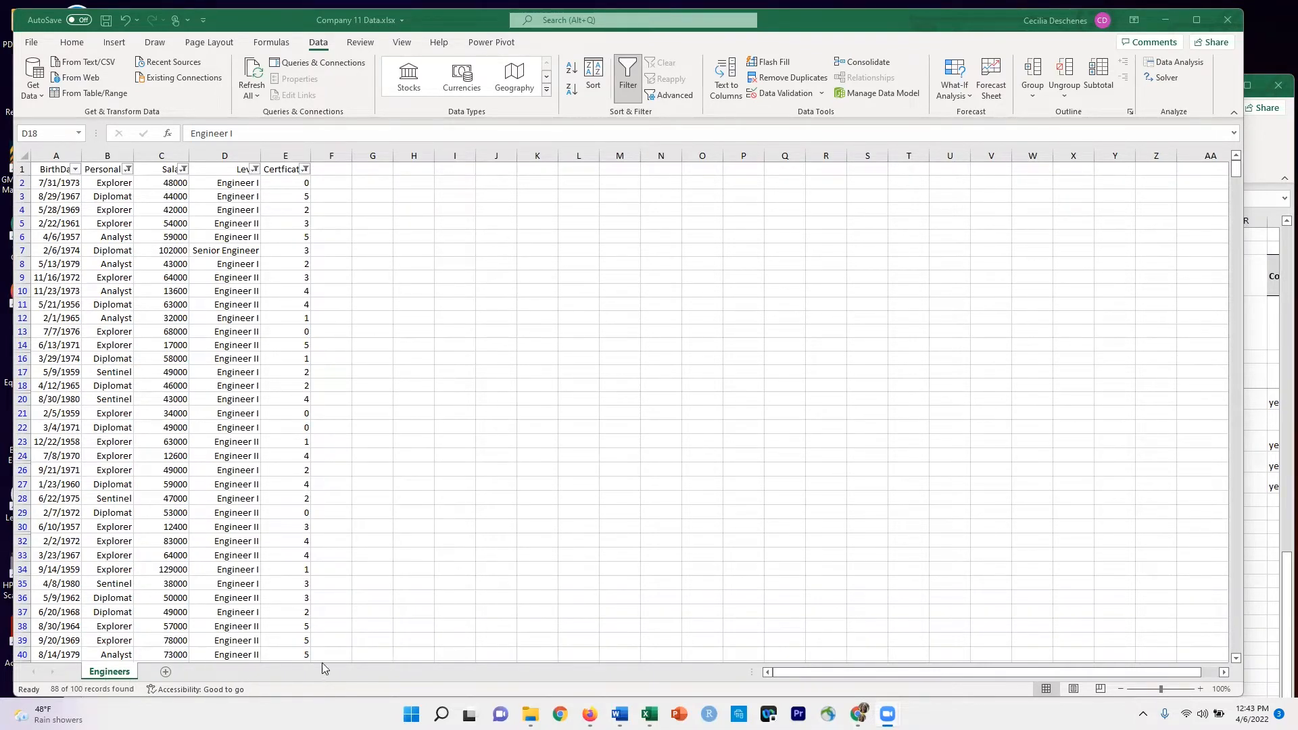
mouse_move(315, 352)
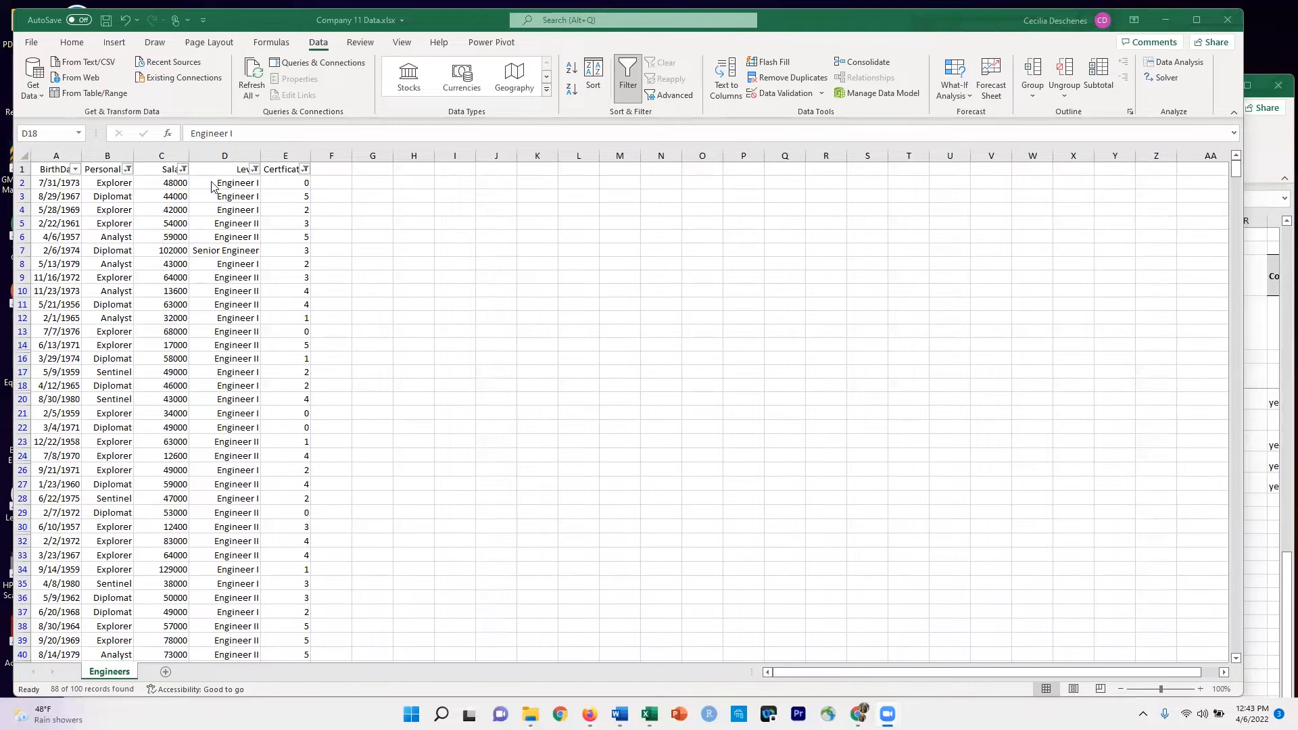
mouse_move(226, 472)
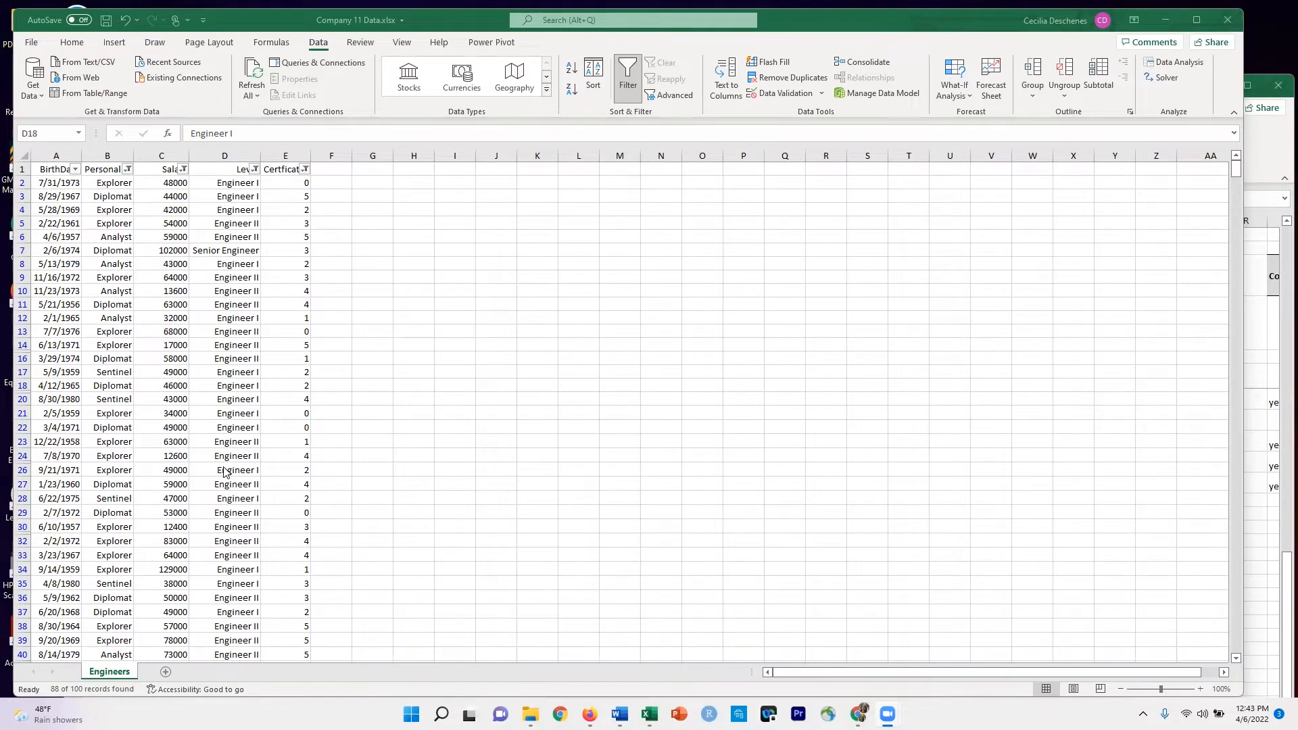
mouse_move(173, 595)
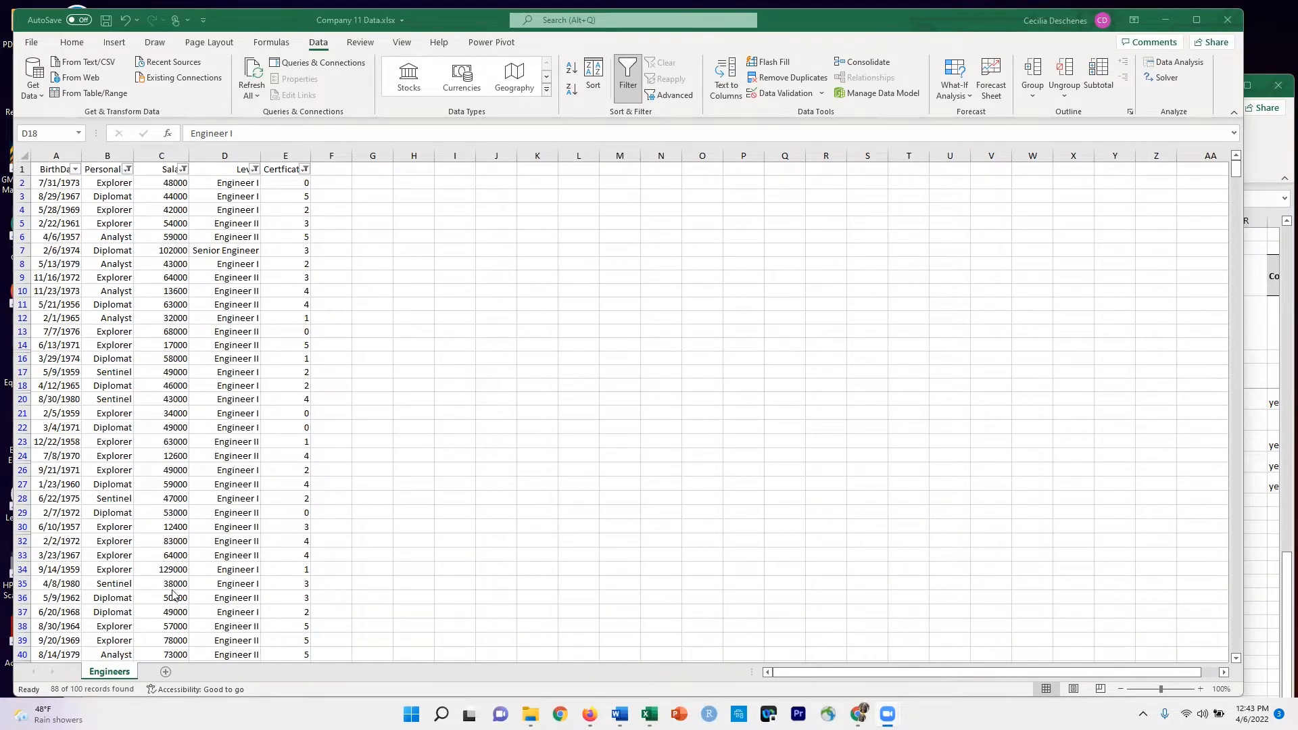
mouse_move(62, 204)
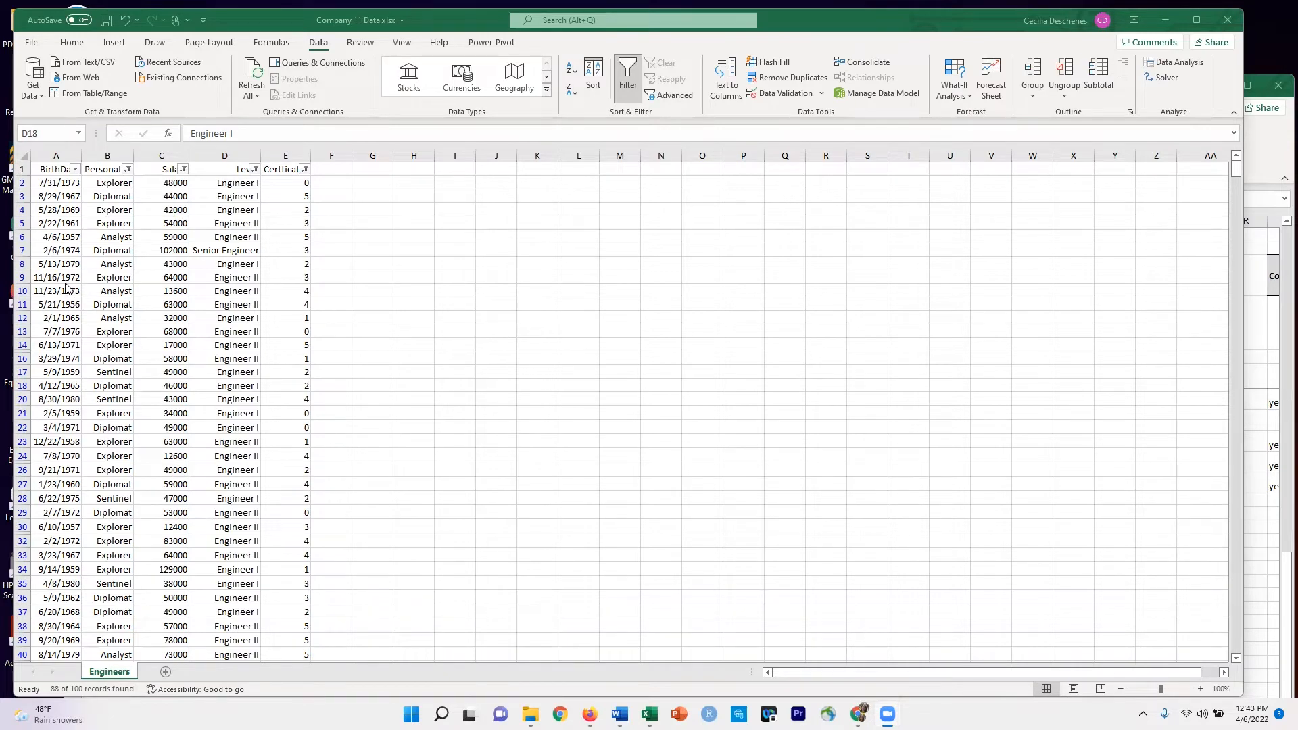
mouse_move(65, 223)
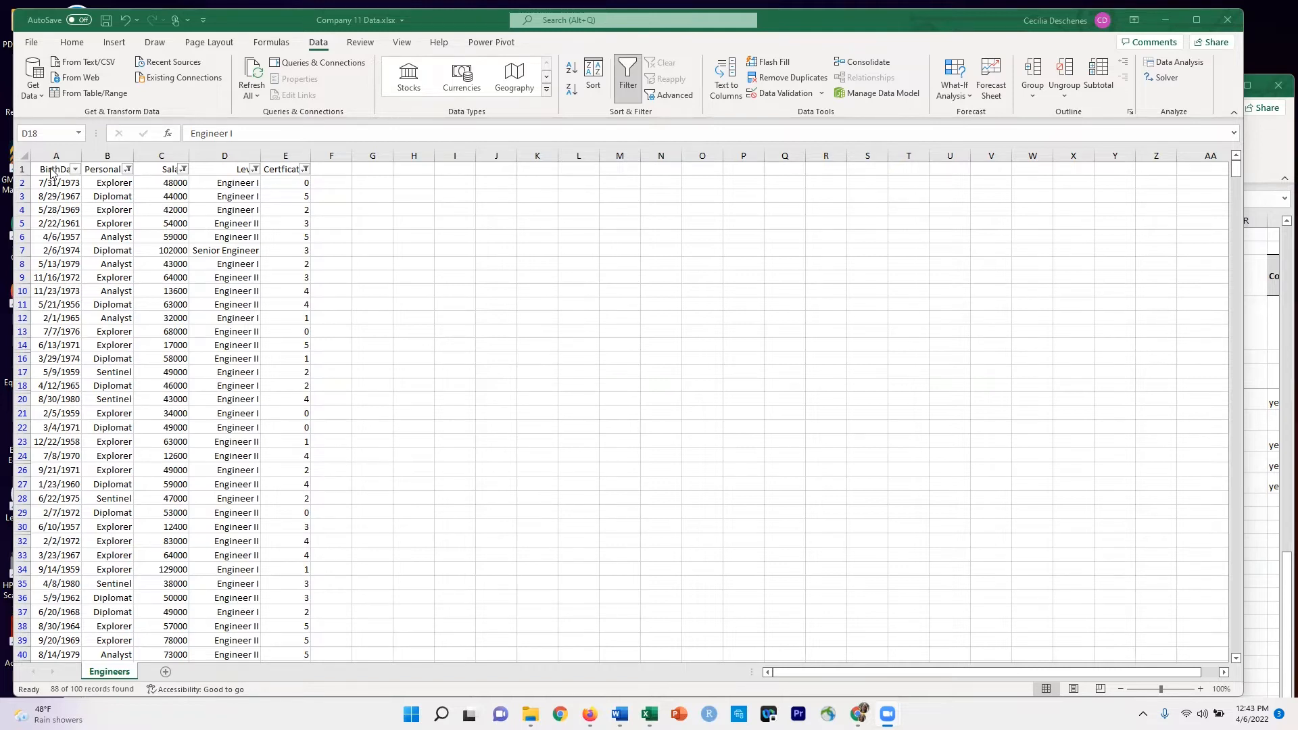
Copy the filtered engineer records from A1 through E101 to the clipboard
click(56, 169)
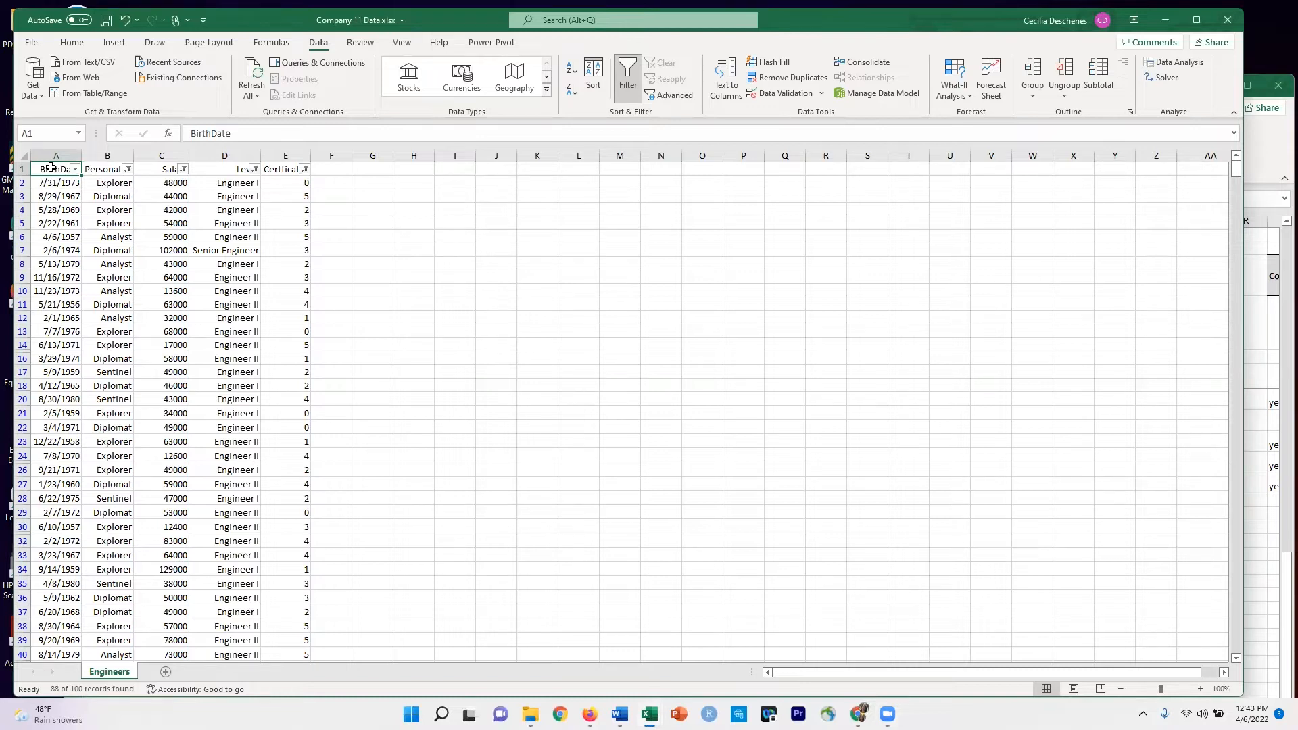
scroll(down, 3)
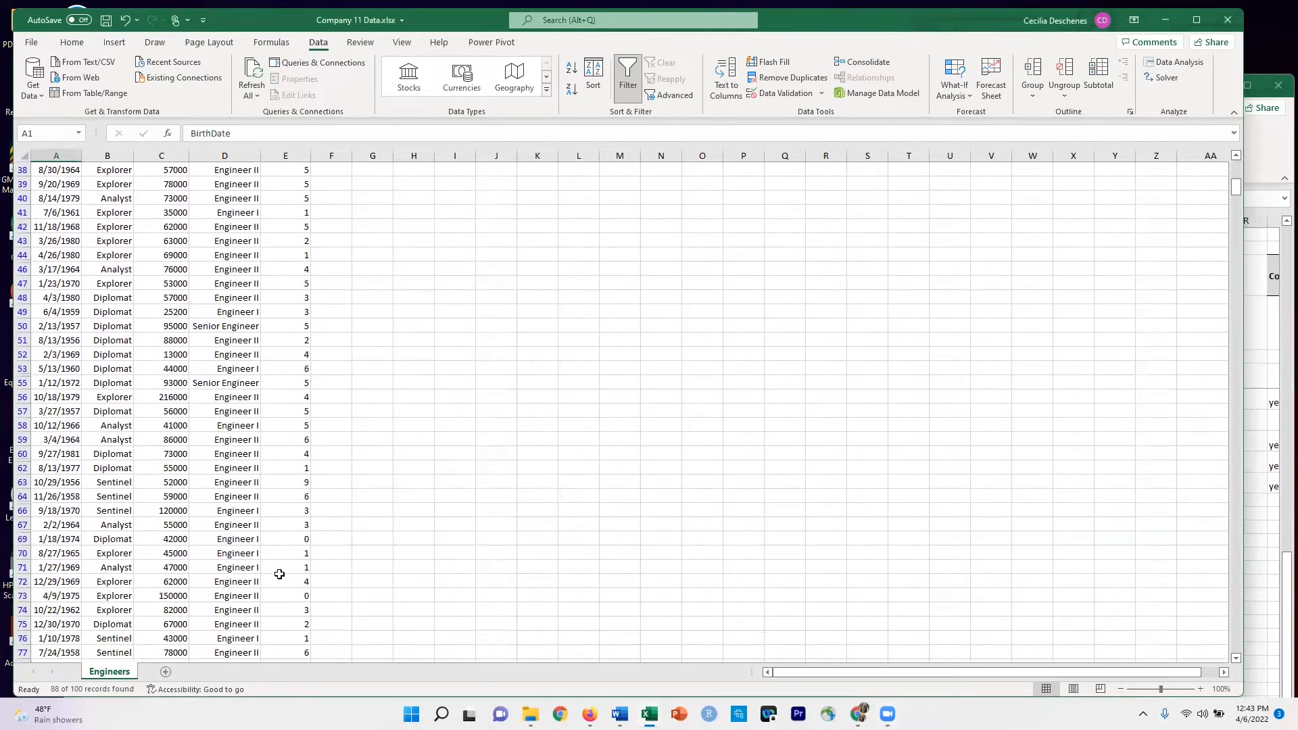
scroll(down, 3)
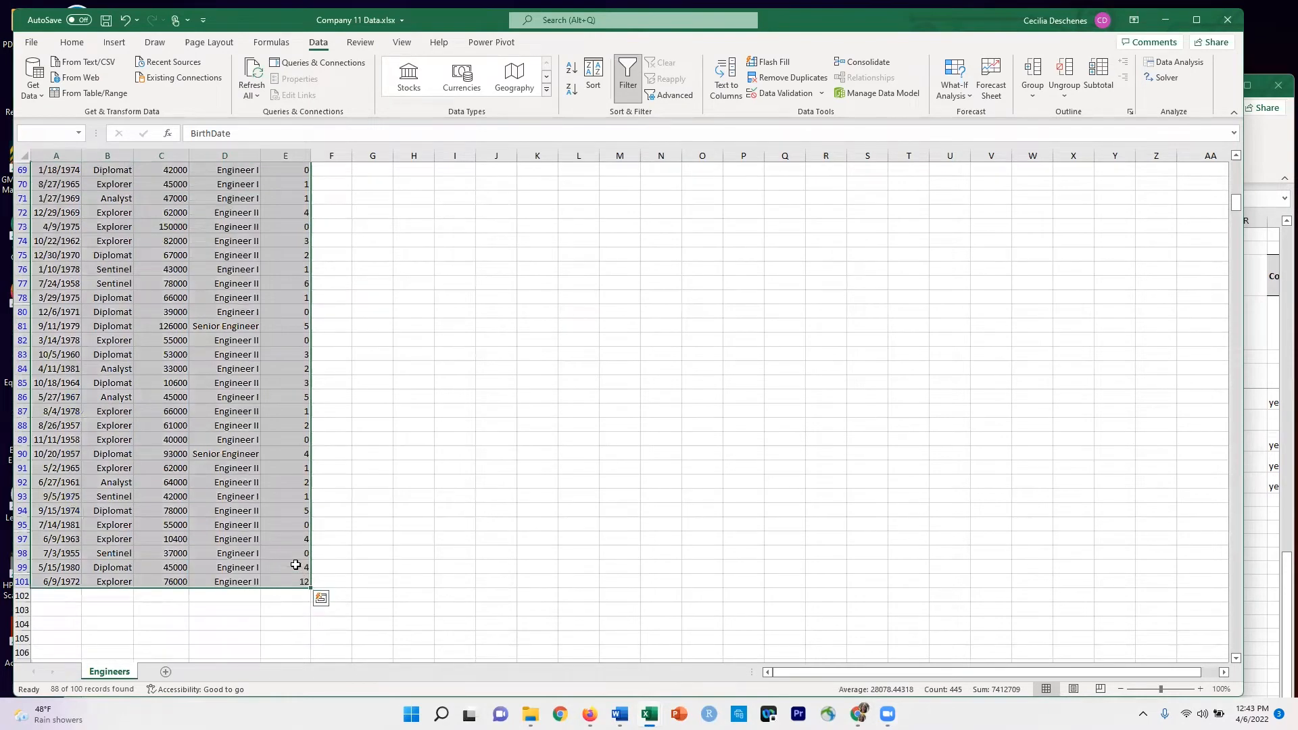
mouse_move(296, 569)
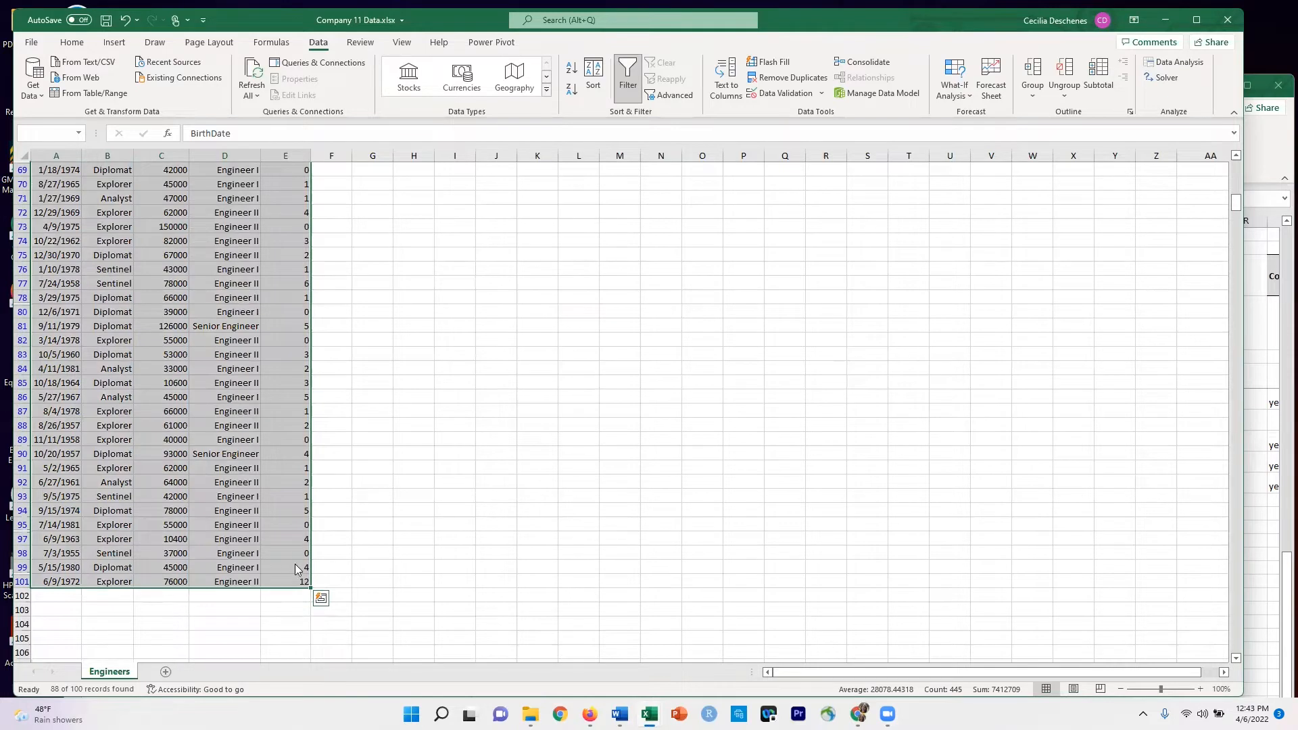
click(320, 598)
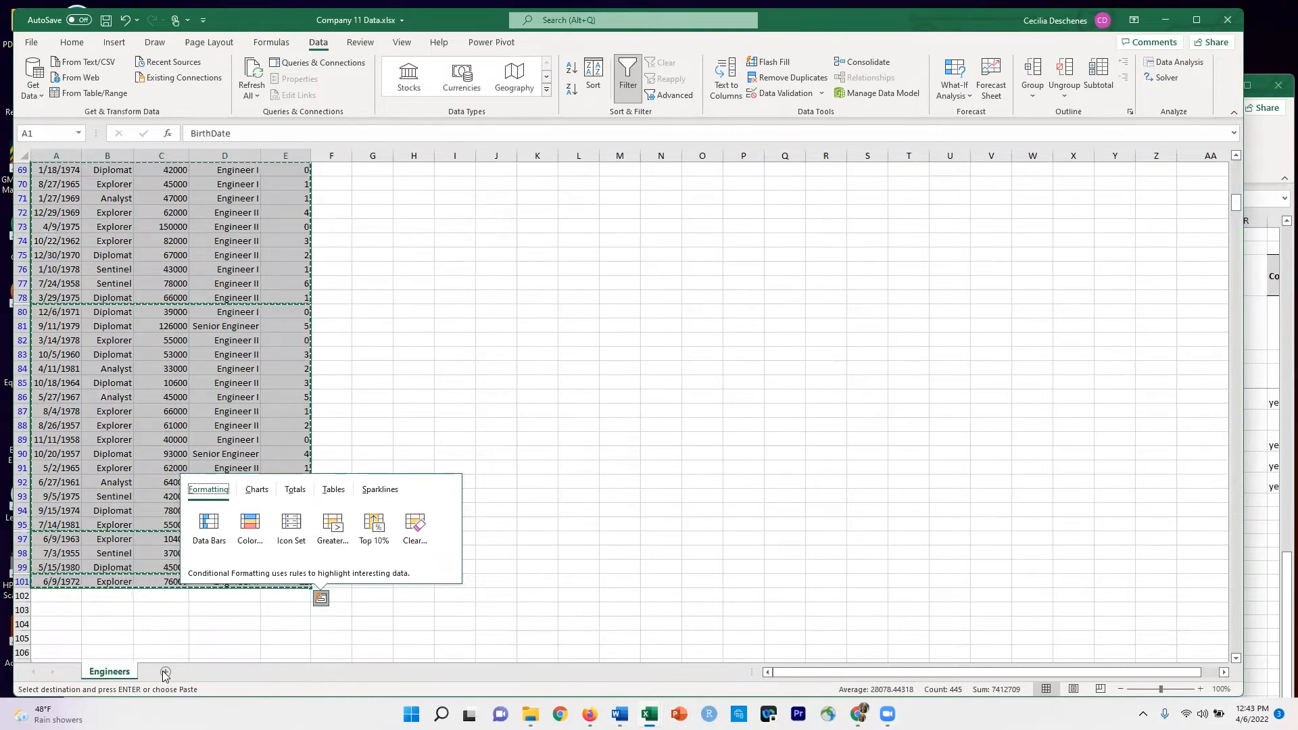
Create a new sheet and paste the copied records as values only
click(196, 672)
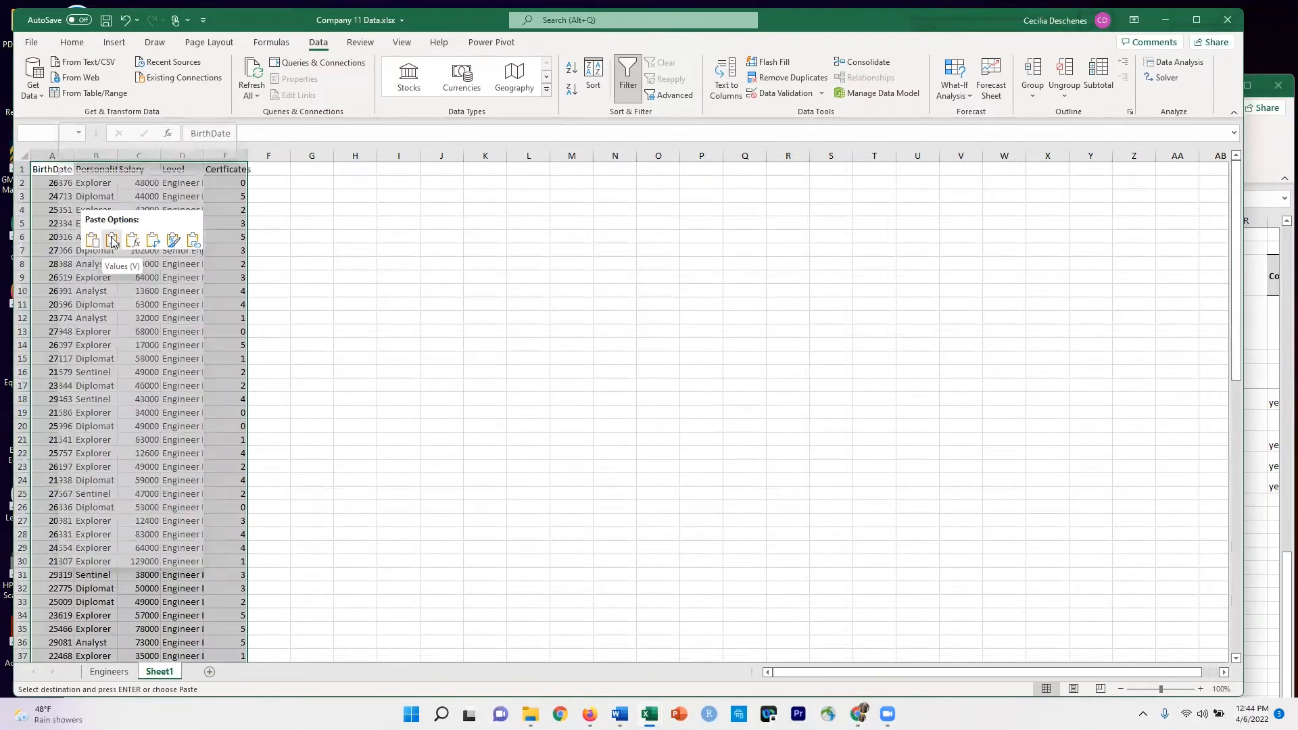
click(112, 239)
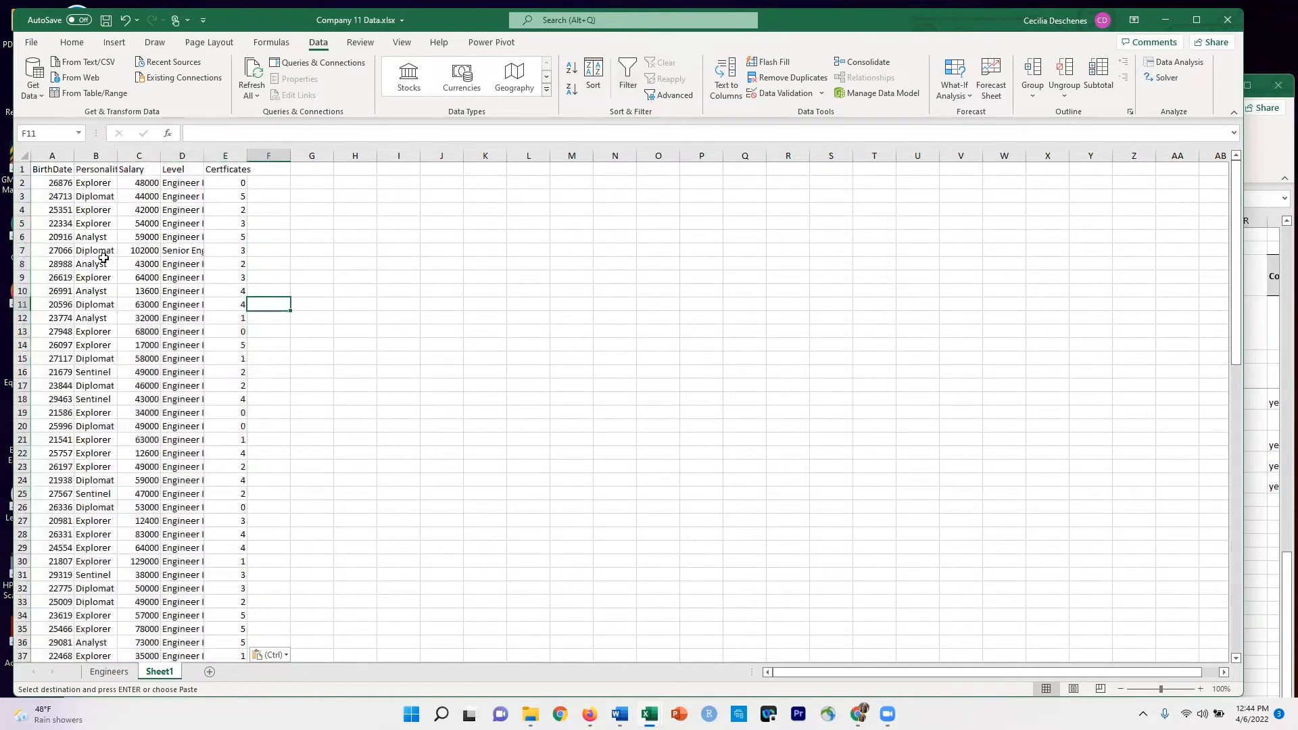
mouse_move(178, 554)
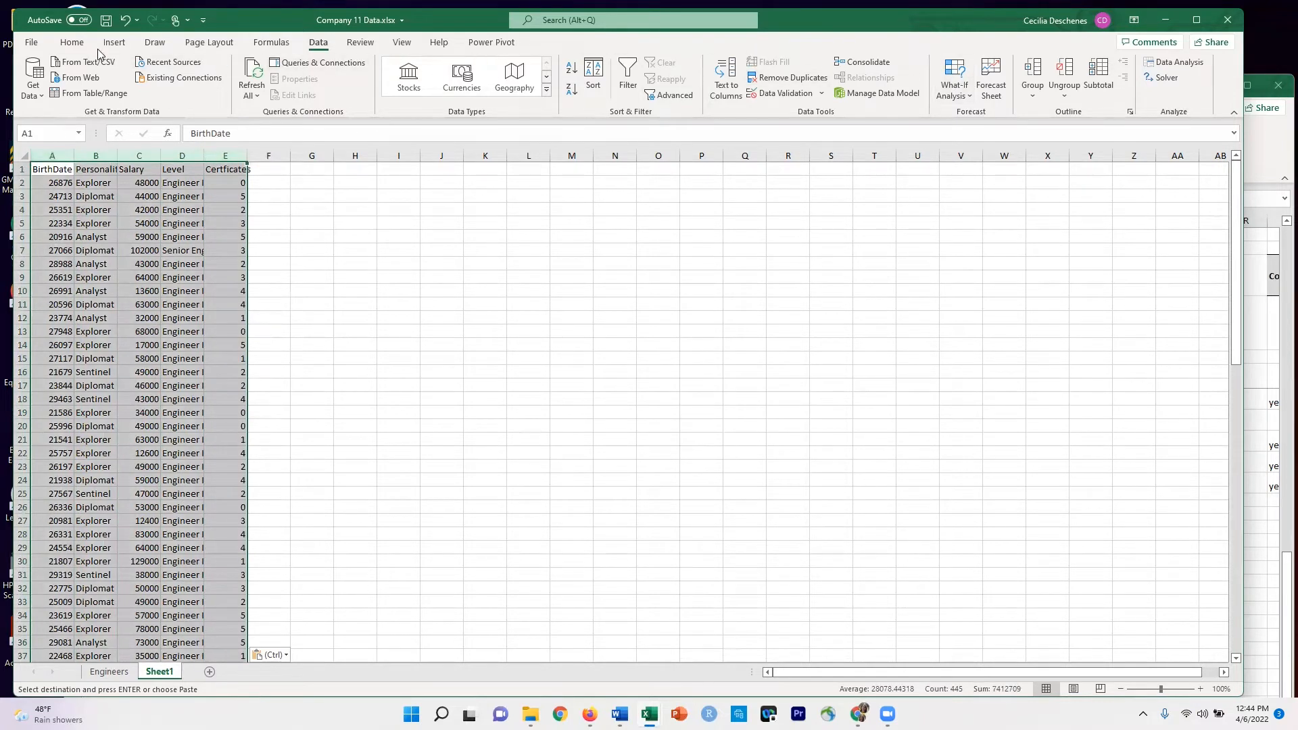
AutoFit Sheet1's column widths so full headers and level names are readable
click(71, 42)
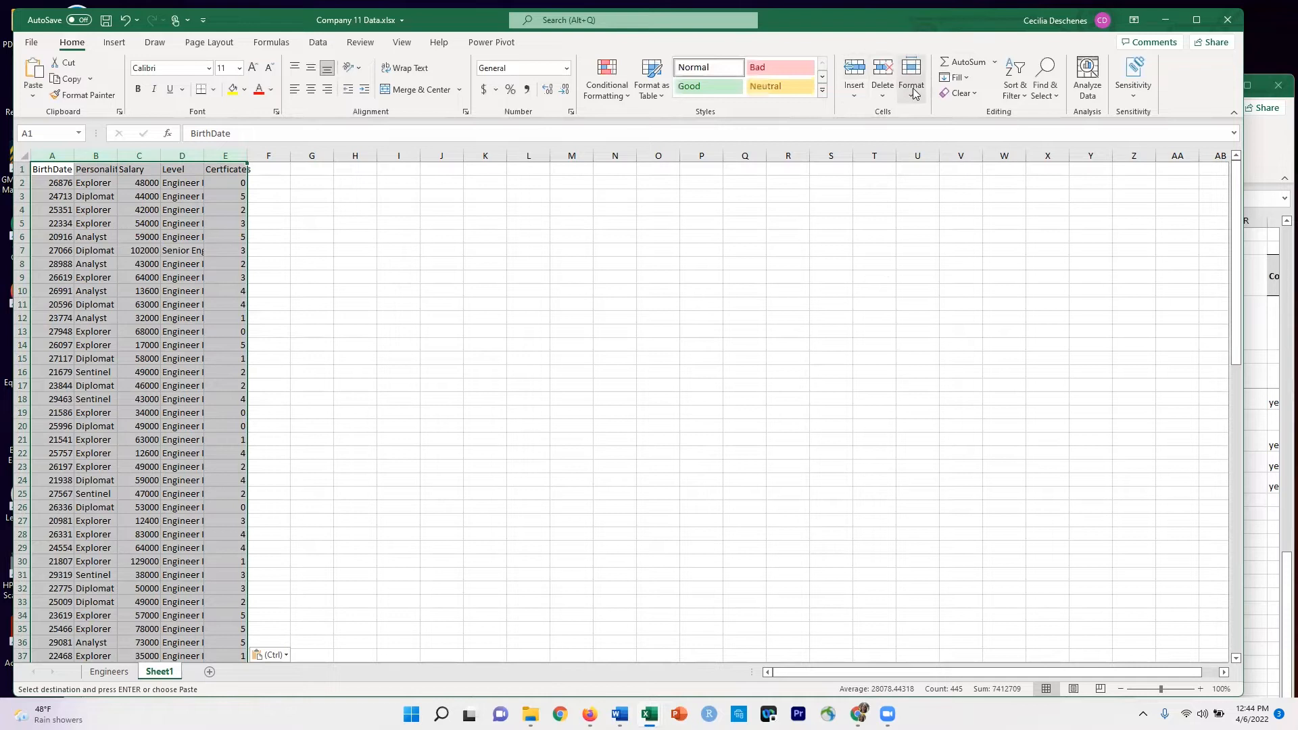
click(910, 79)
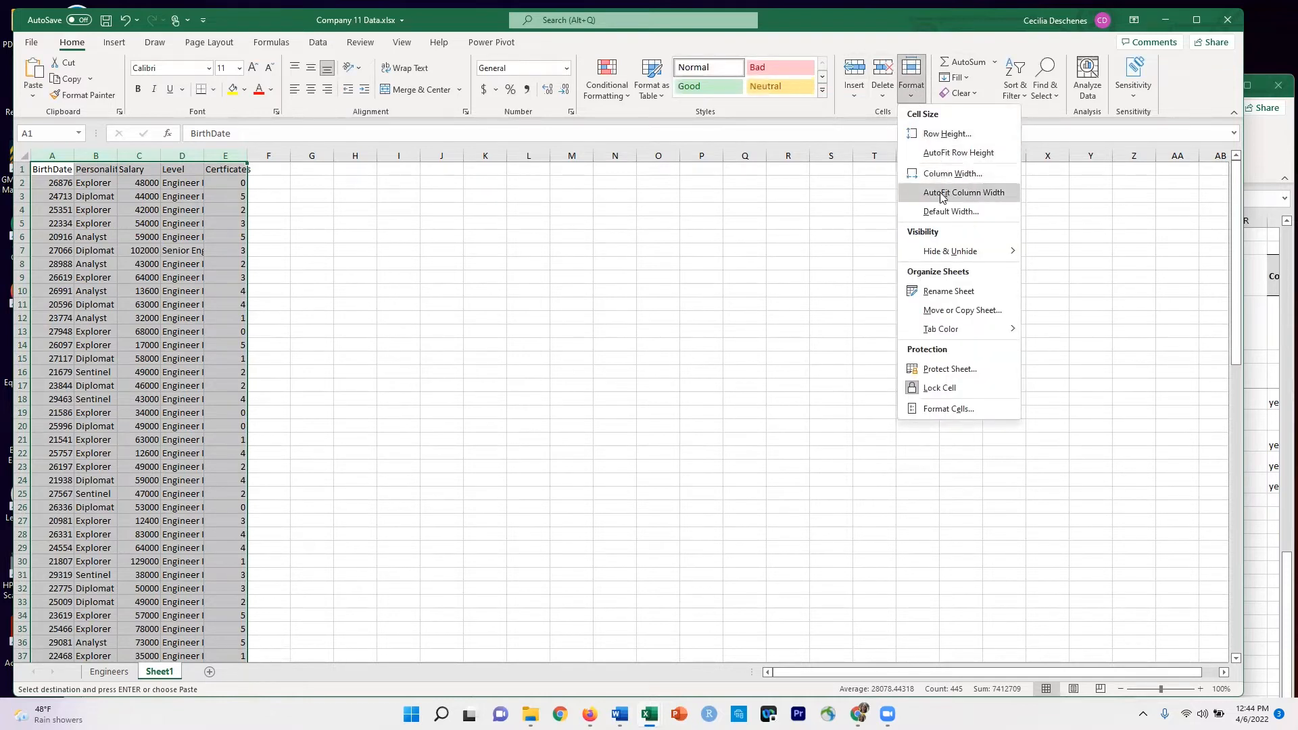
click(961, 192)
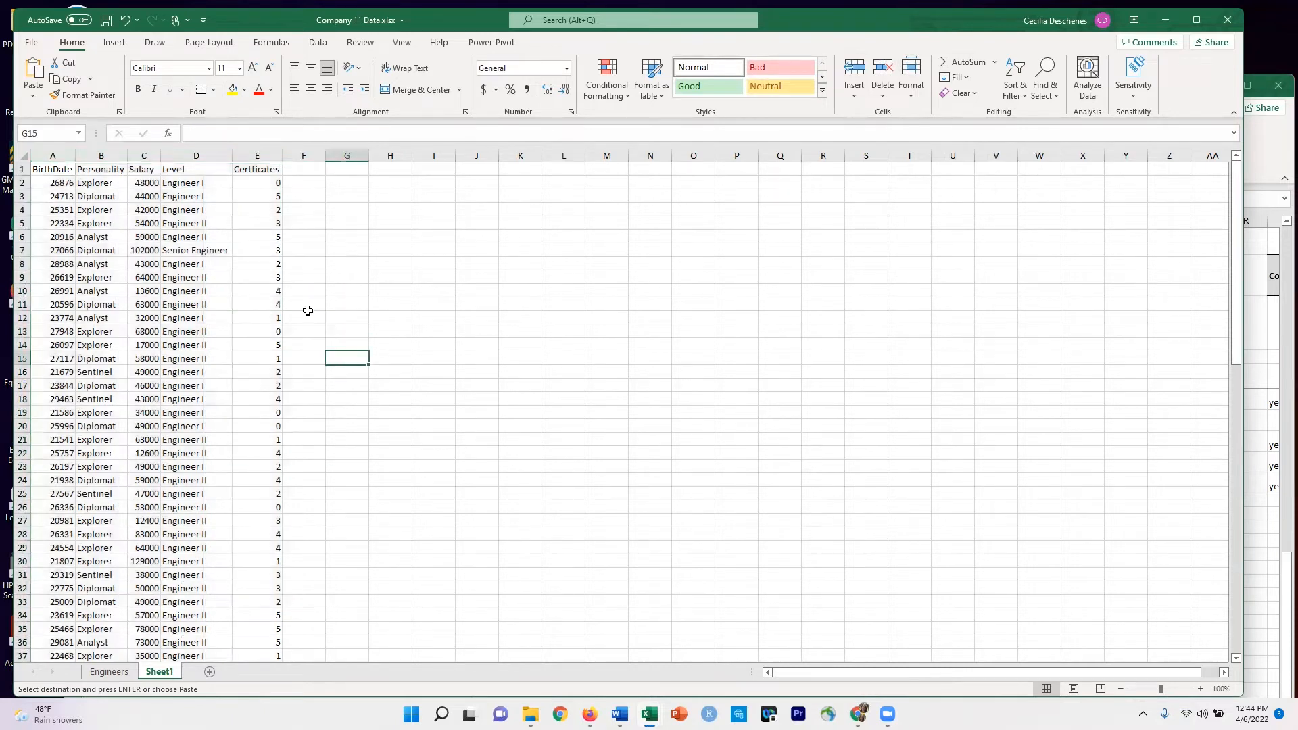
click(114, 42)
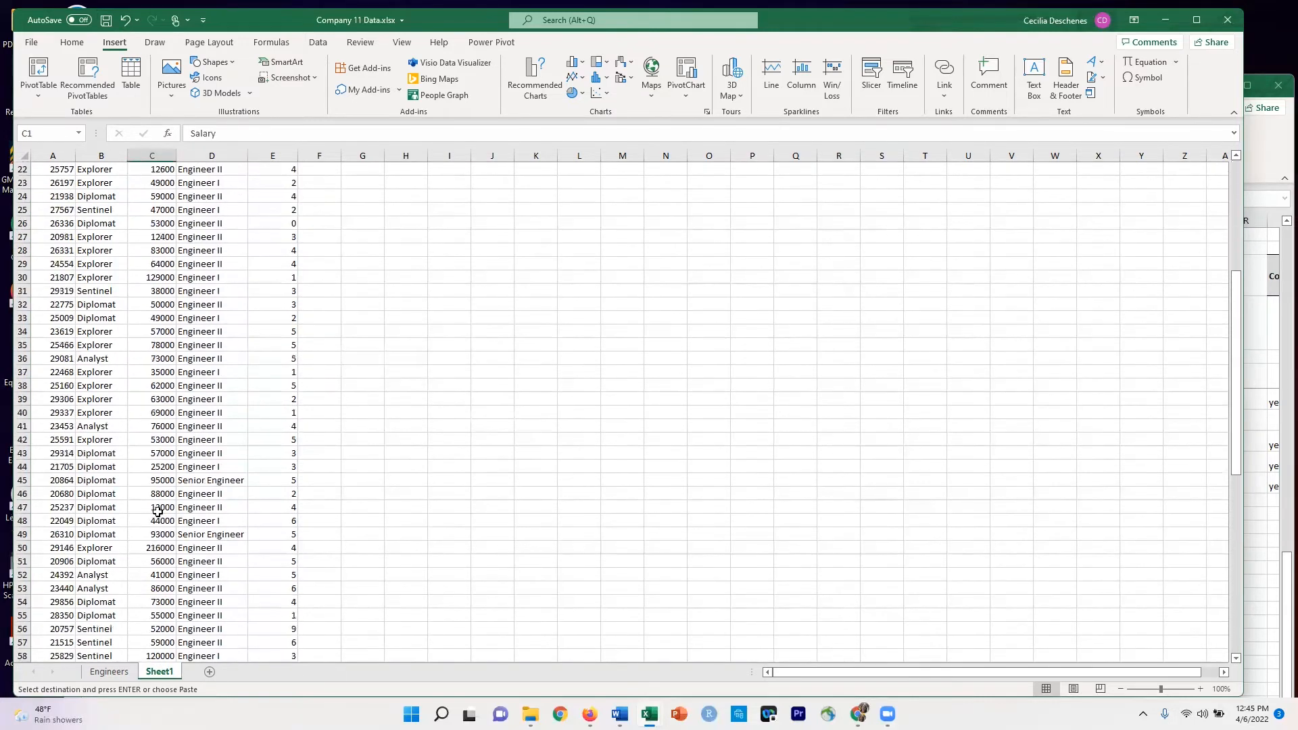
Insert a Box and Whisker statistic chart from the Salary column
scroll(down, 3)
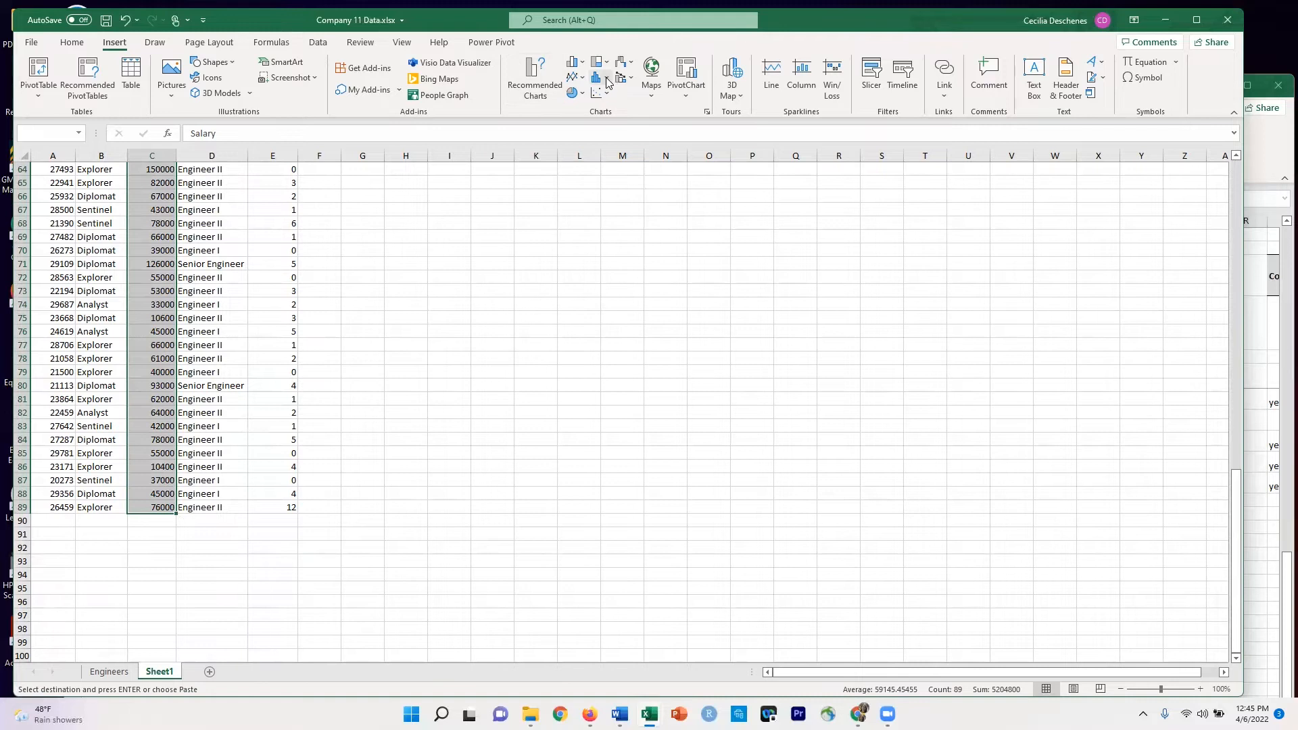
click(598, 76)
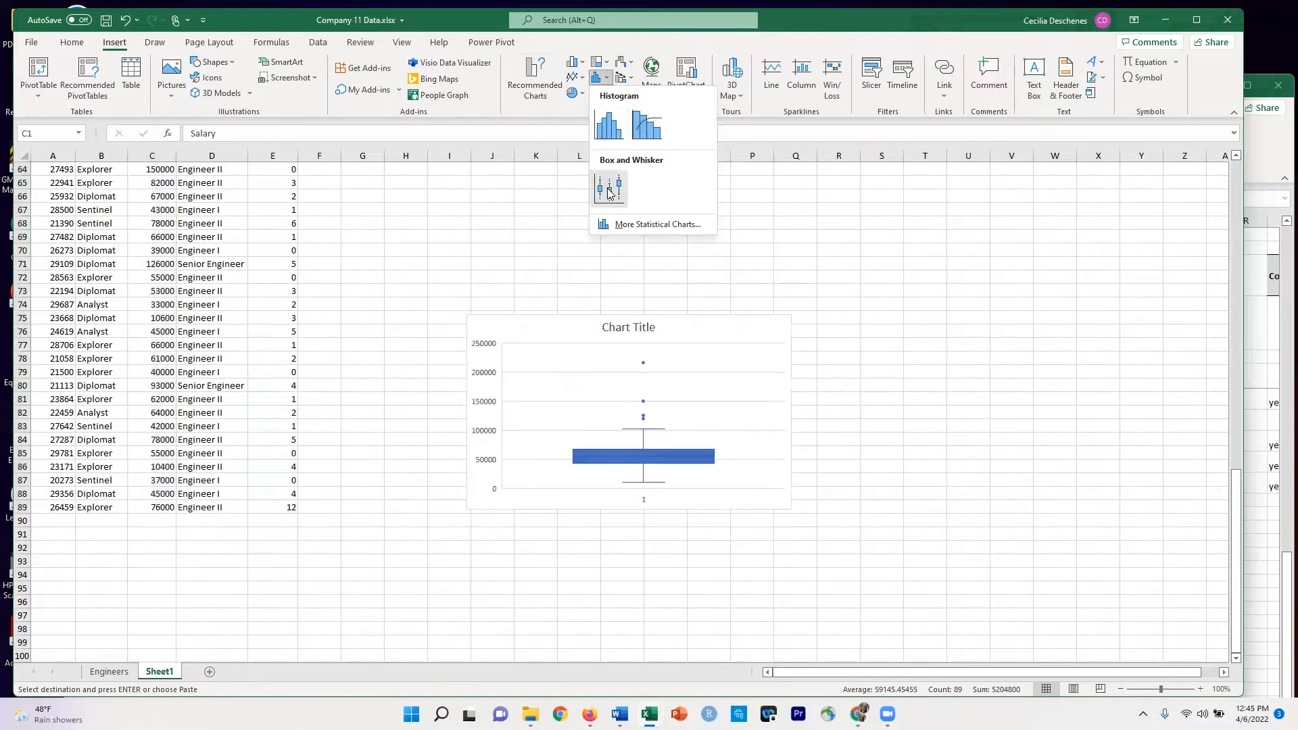
click(609, 188)
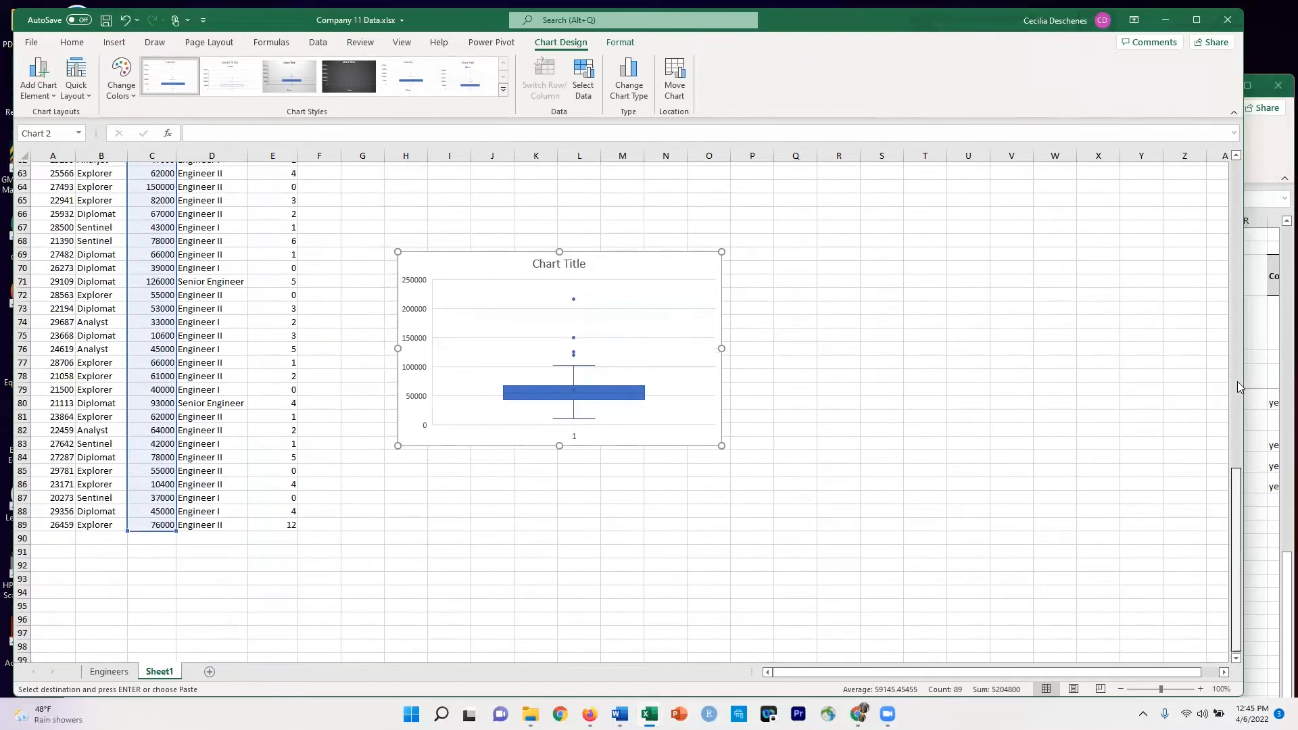
Scroll Sheet1 to place the salary box plot beside rows 1–15
scroll(down, 3)
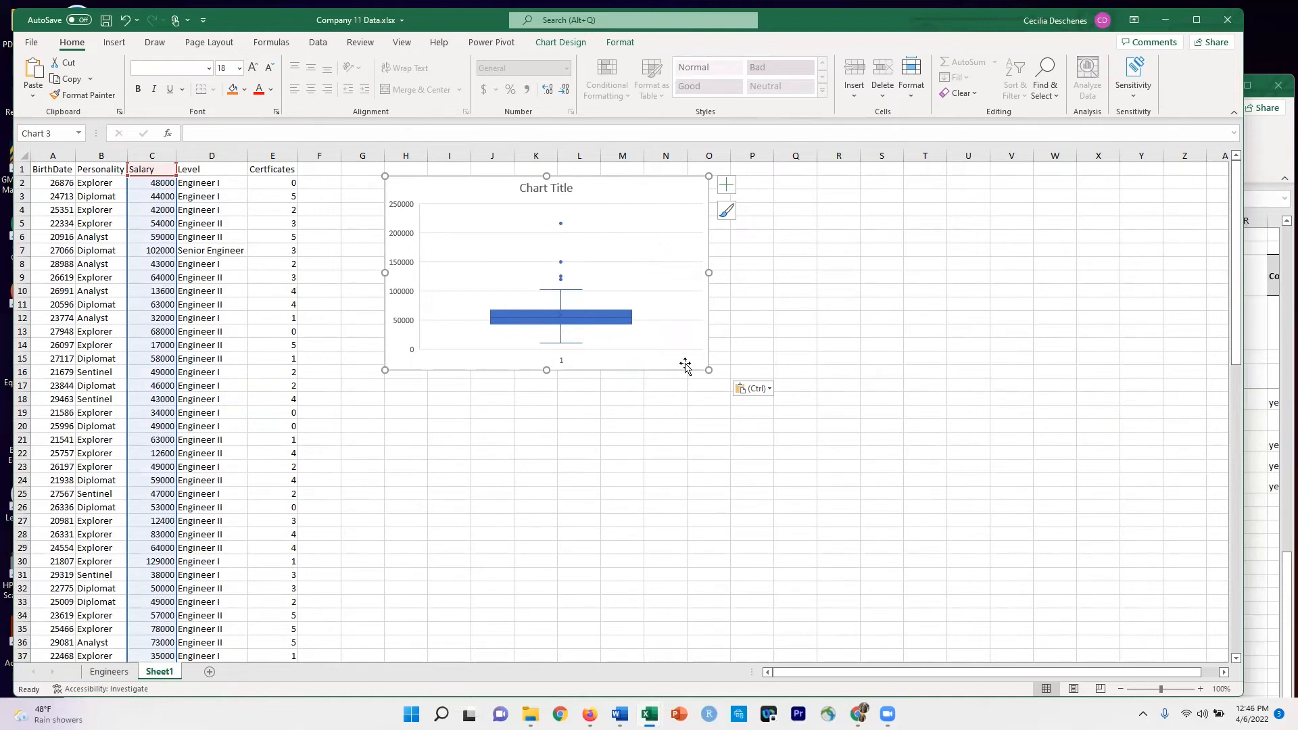
mouse_move(476, 209)
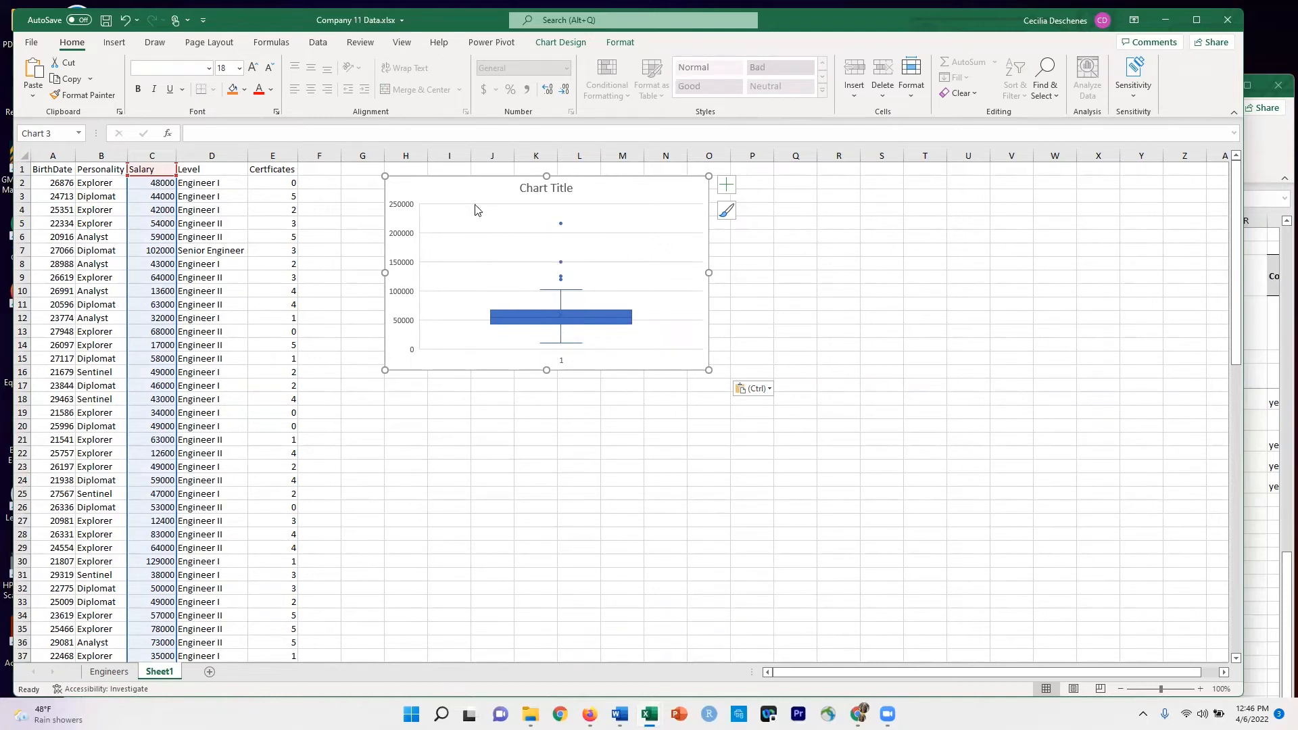
mouse_move(480, 326)
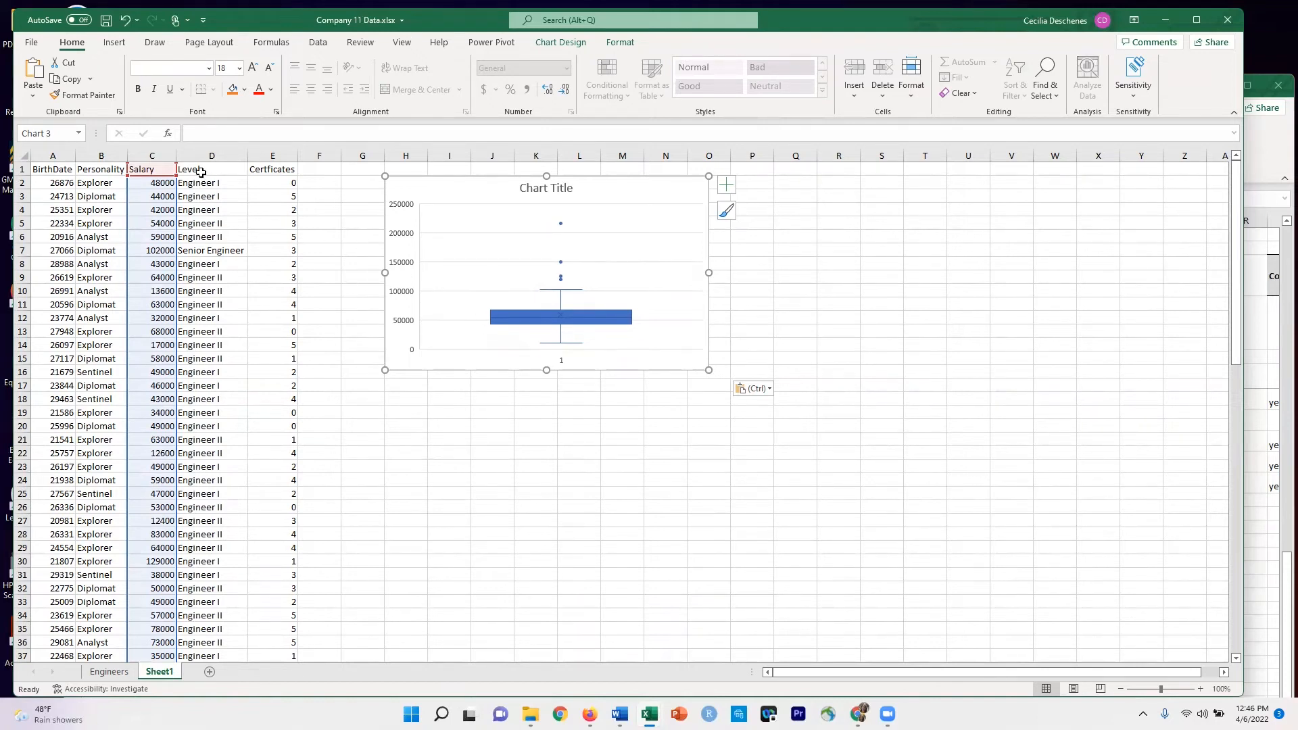
mouse_move(615, 202)
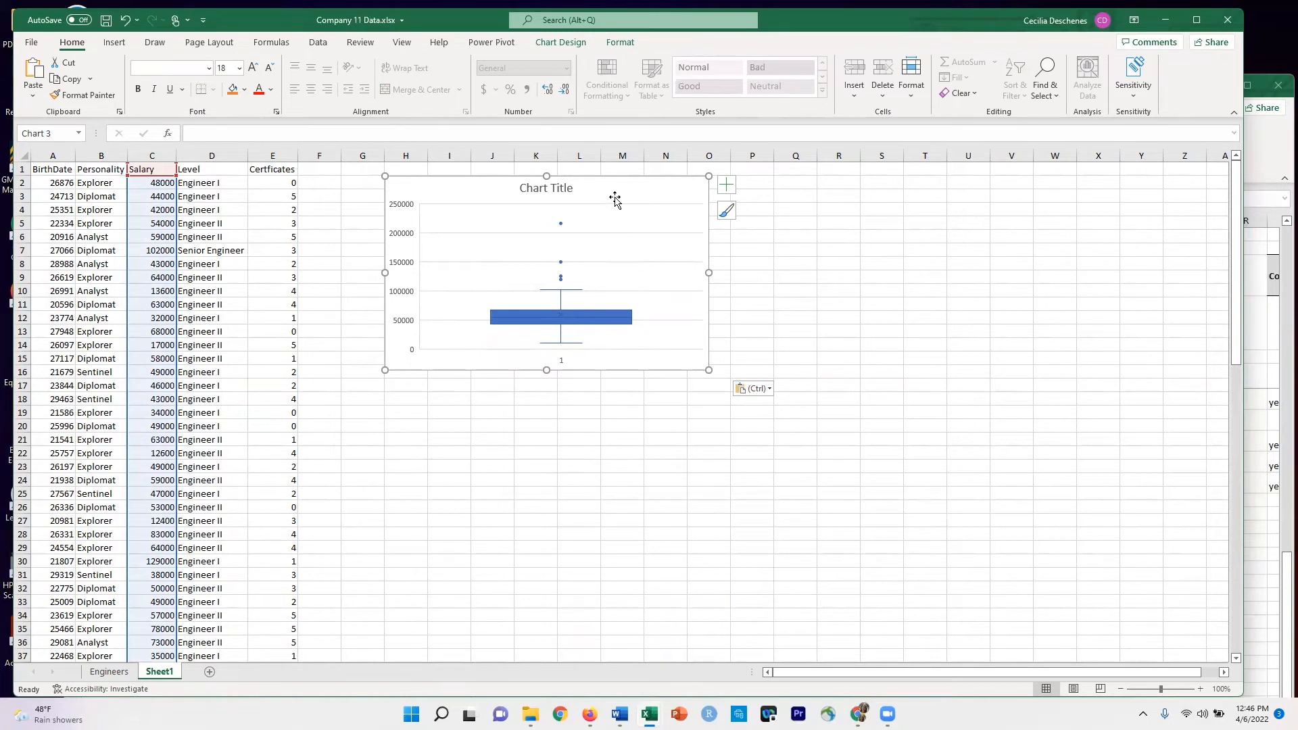
mouse_move(553, 370)
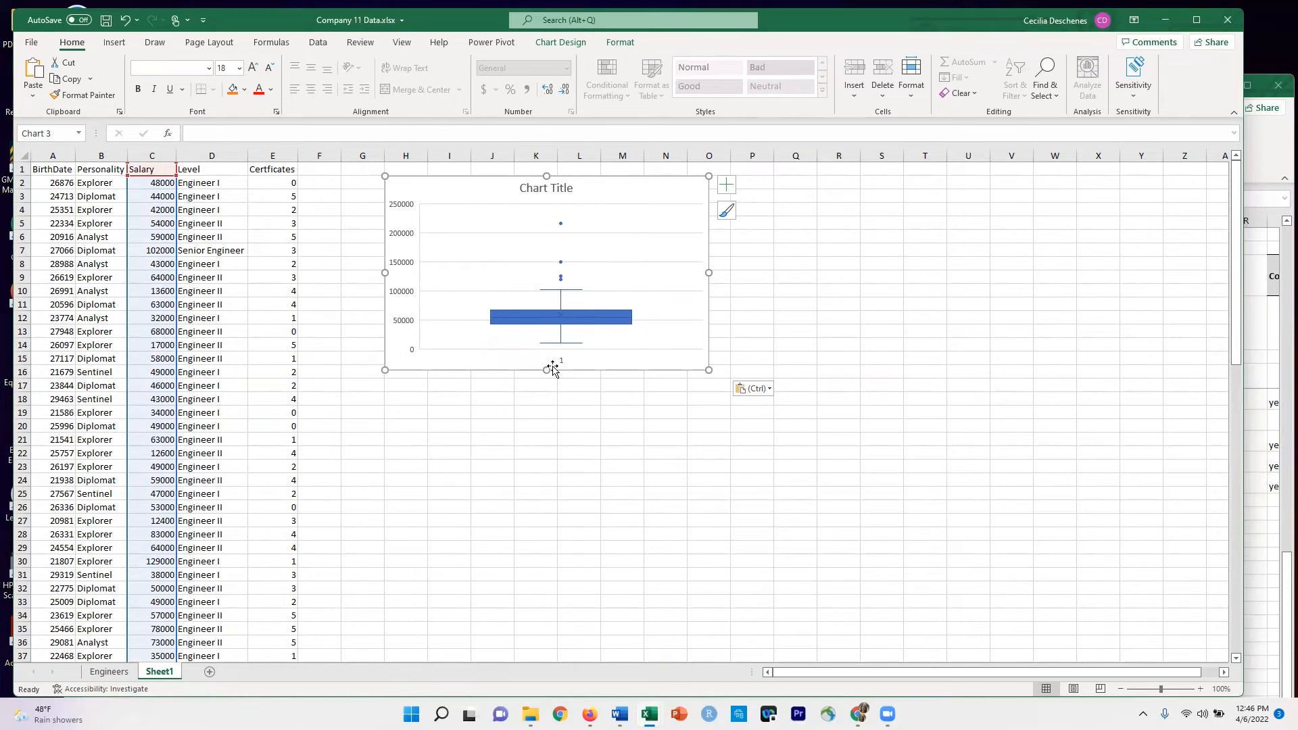
mouse_move(573, 192)
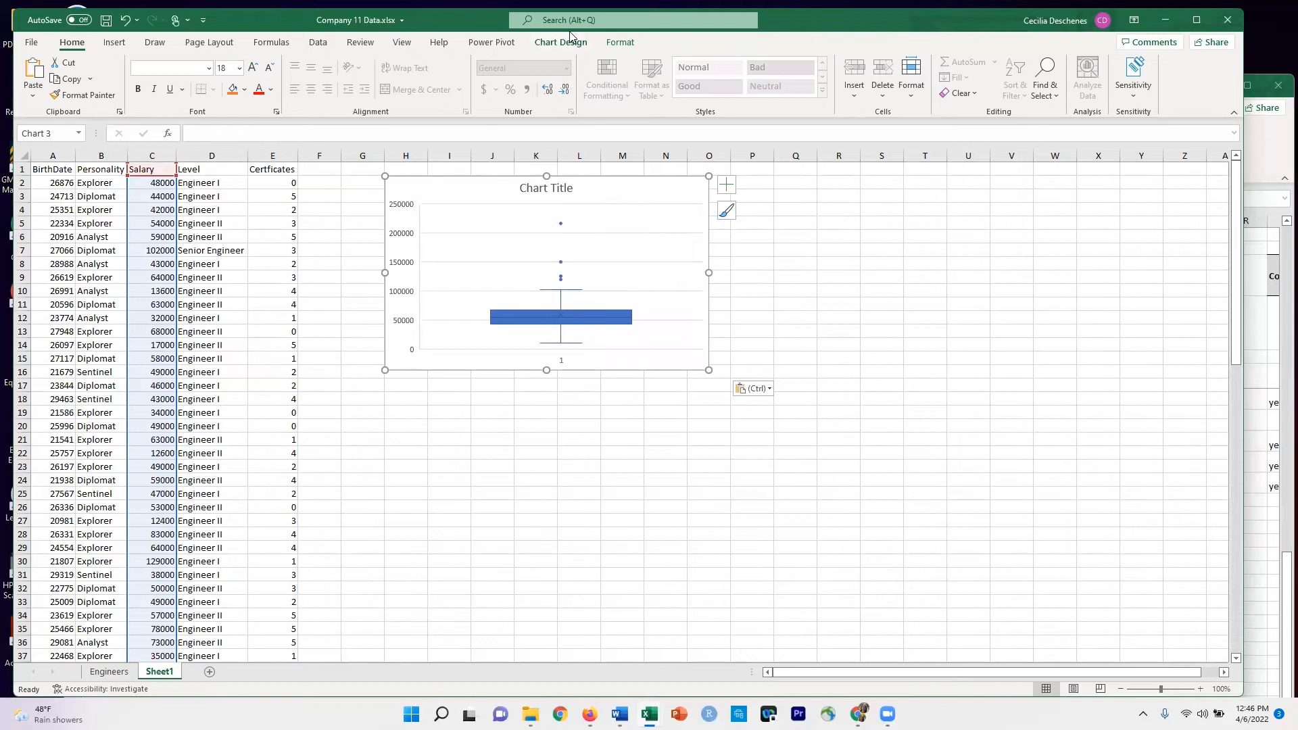
Open Select Data, pick the Salary series, and edit its horizontal axis labels
click(561, 42)
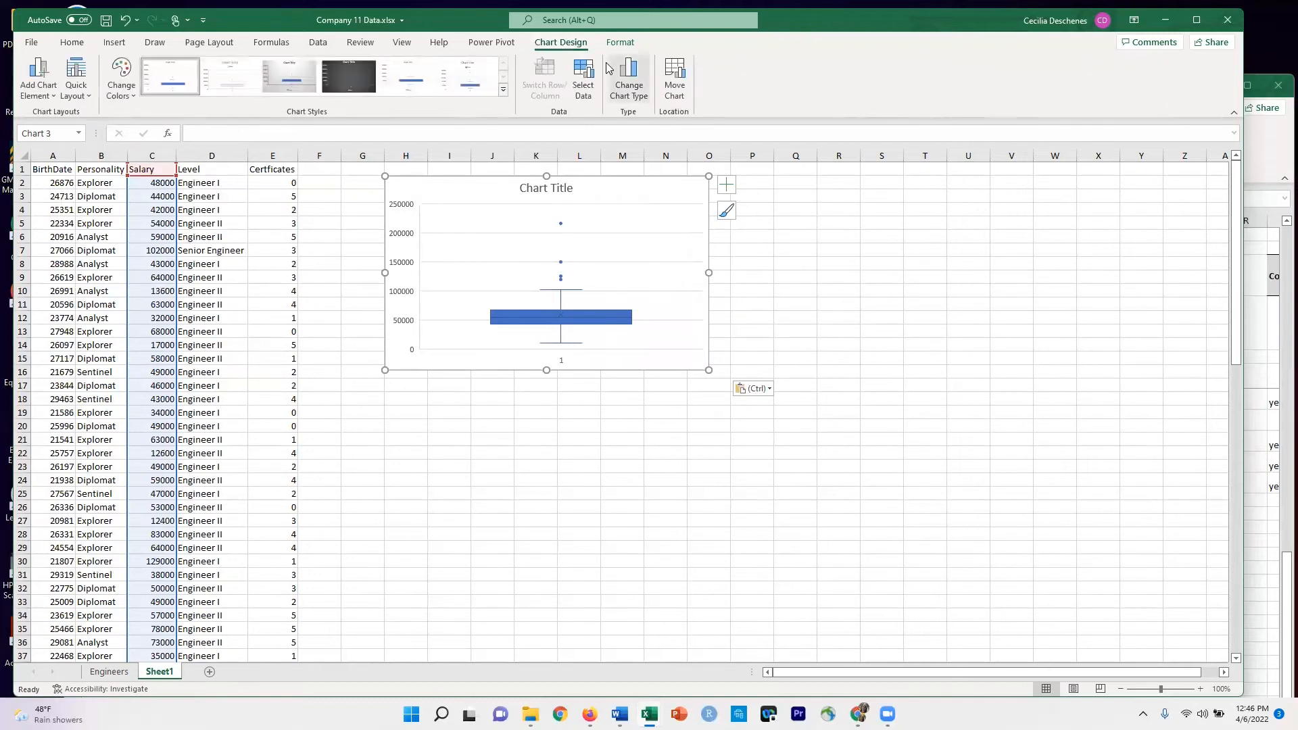
click(582, 78)
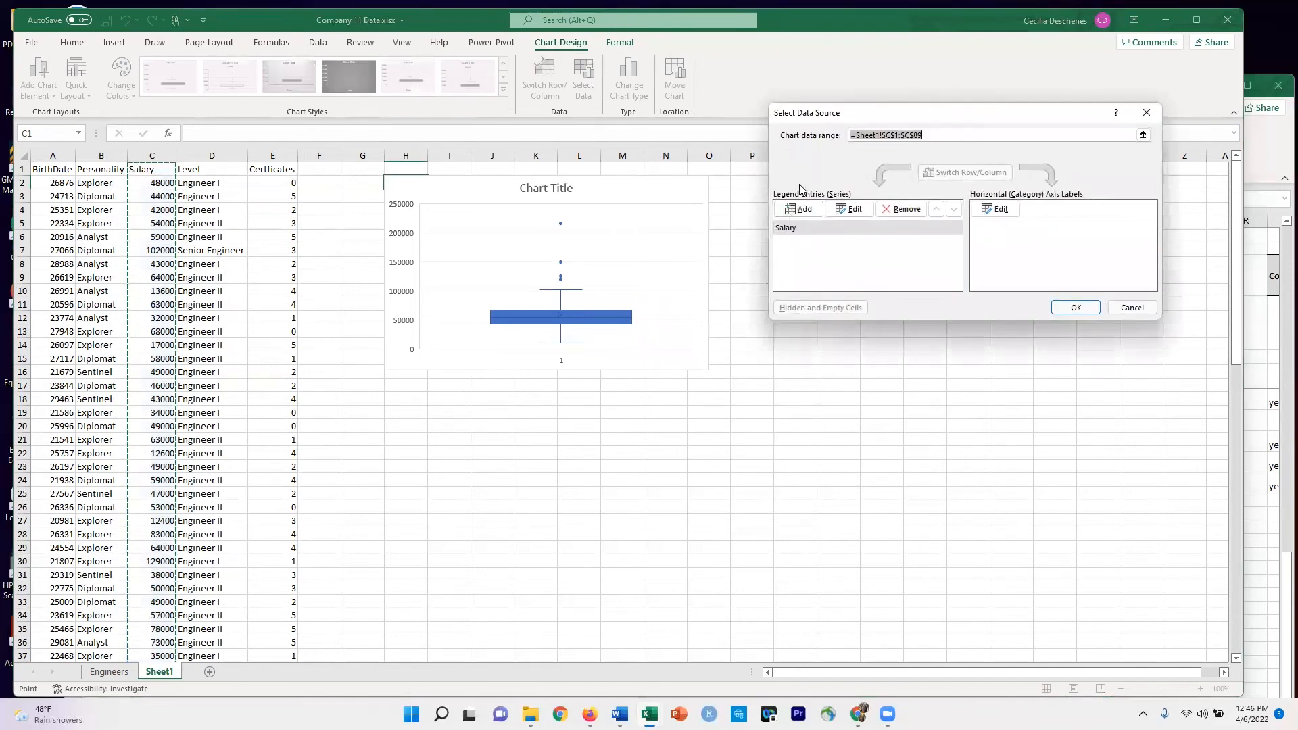
click(808, 235)
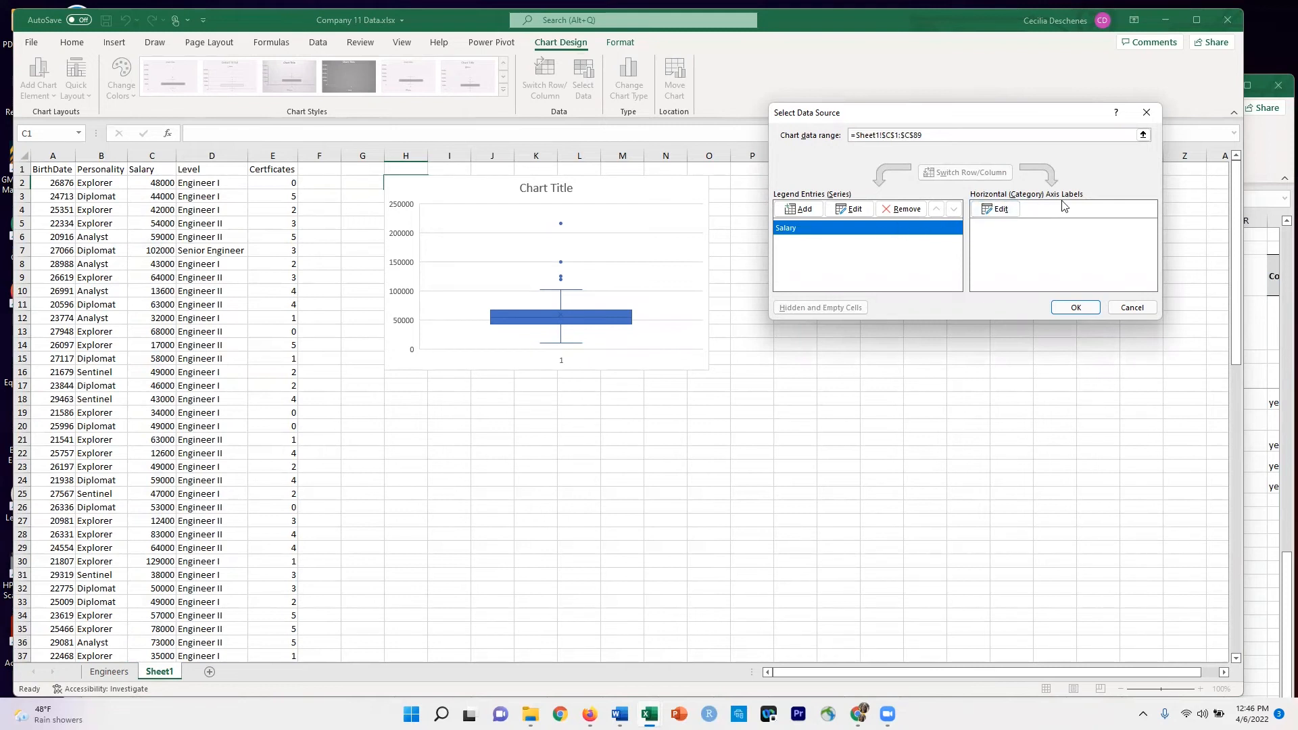
click(995, 209)
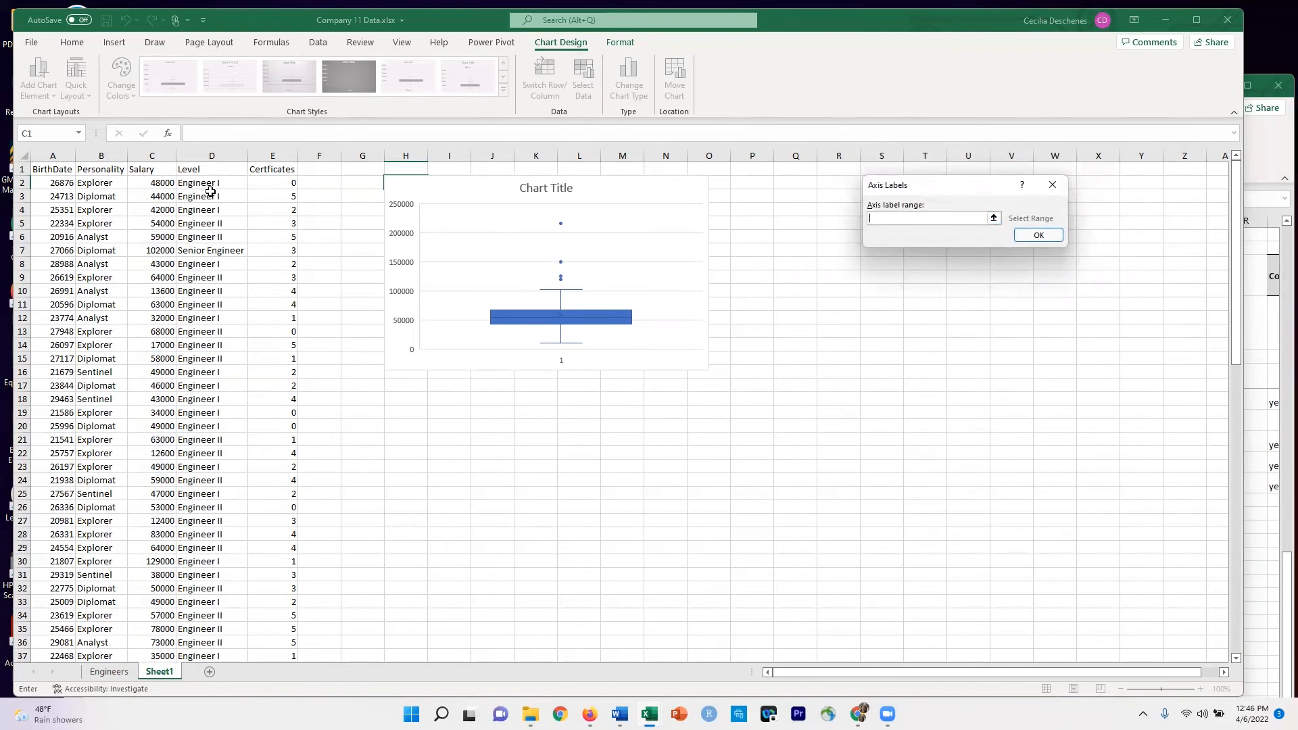
Set the axis label range to the Level cells D2:D89 and confirm
click(211, 182)
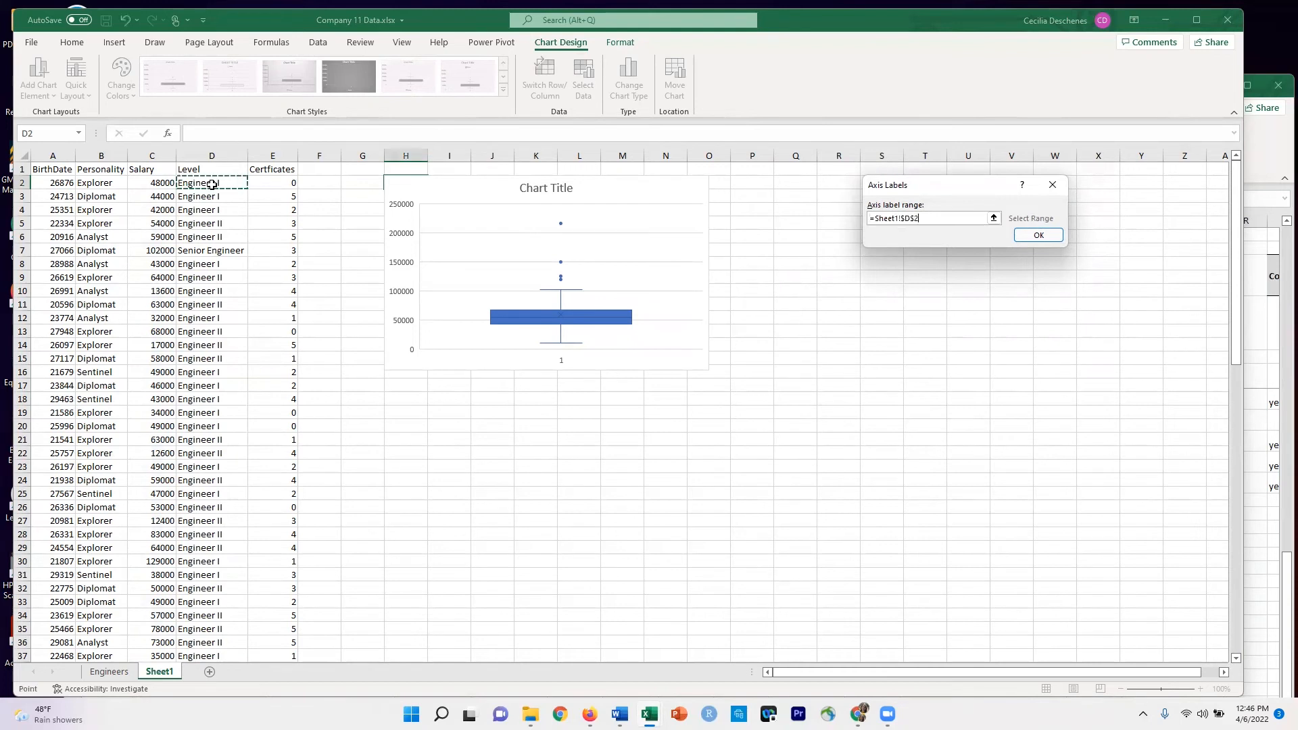
scroll(down, 3)
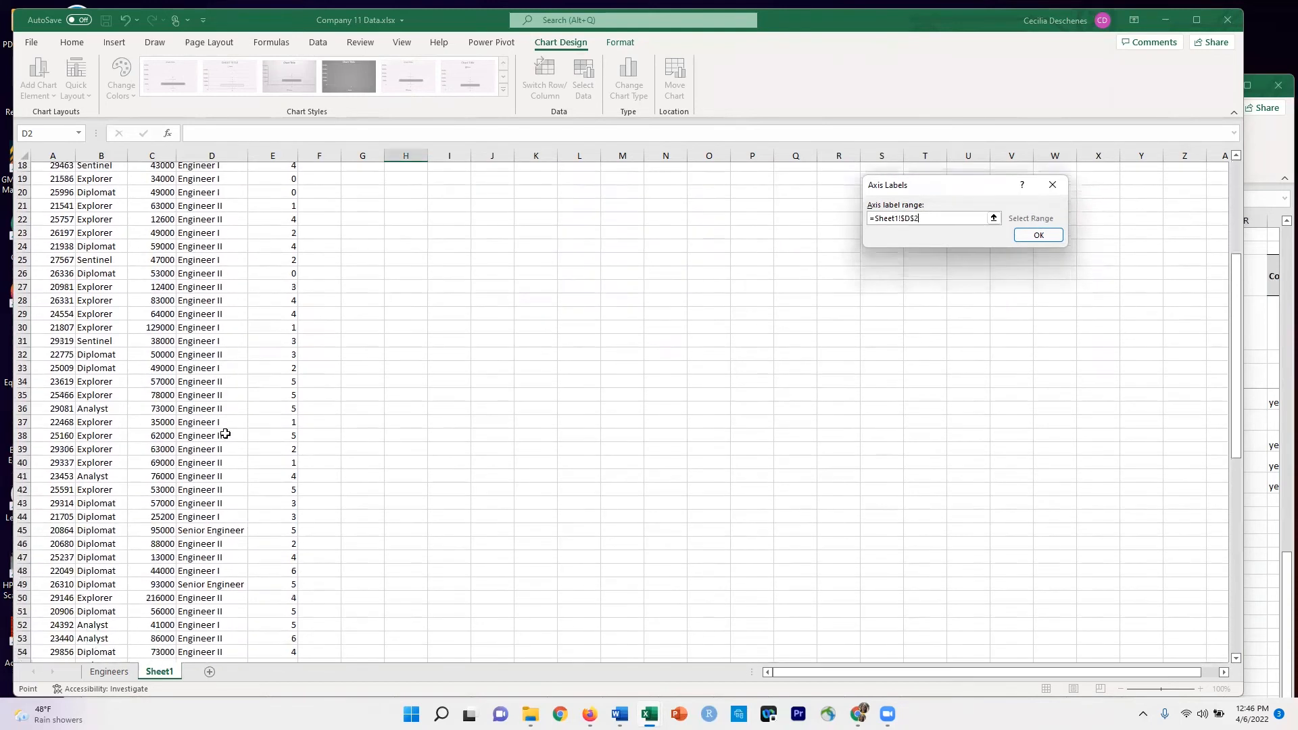
scroll(down, 3)
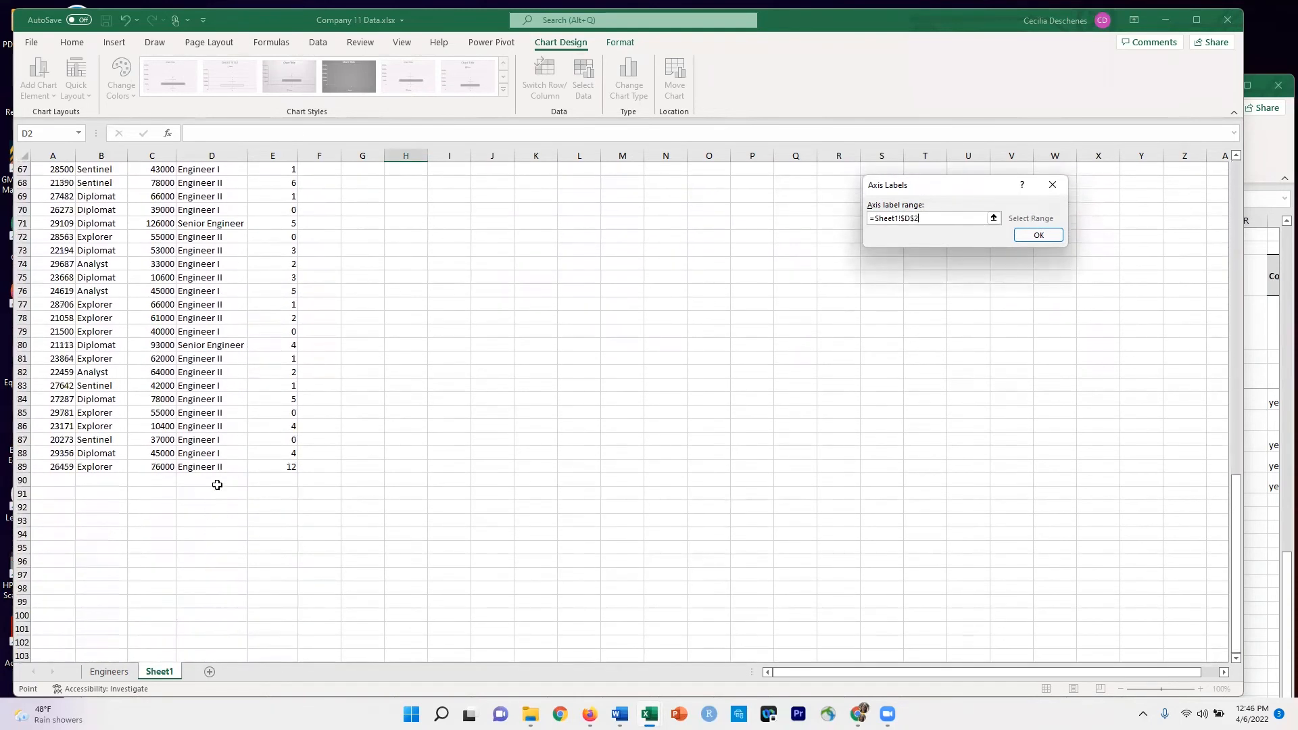
drag(211, 169, 211, 465)
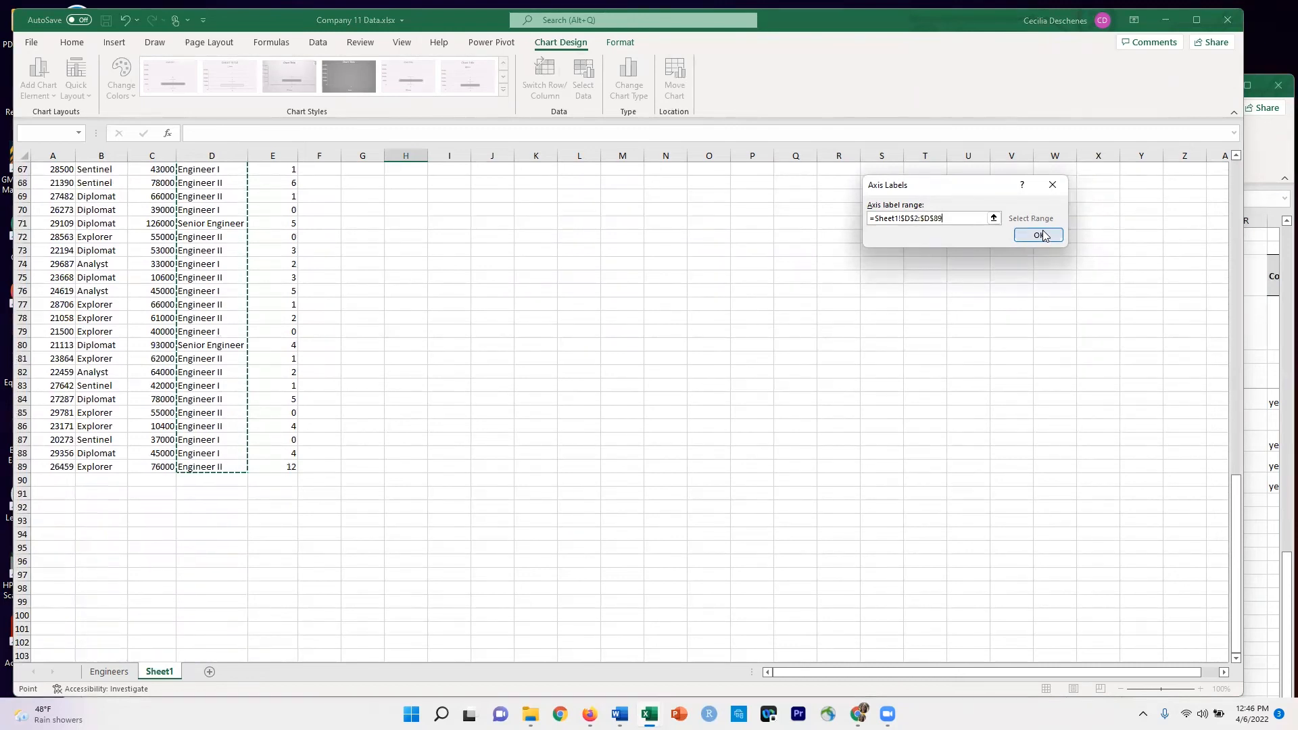
click(1038, 235)
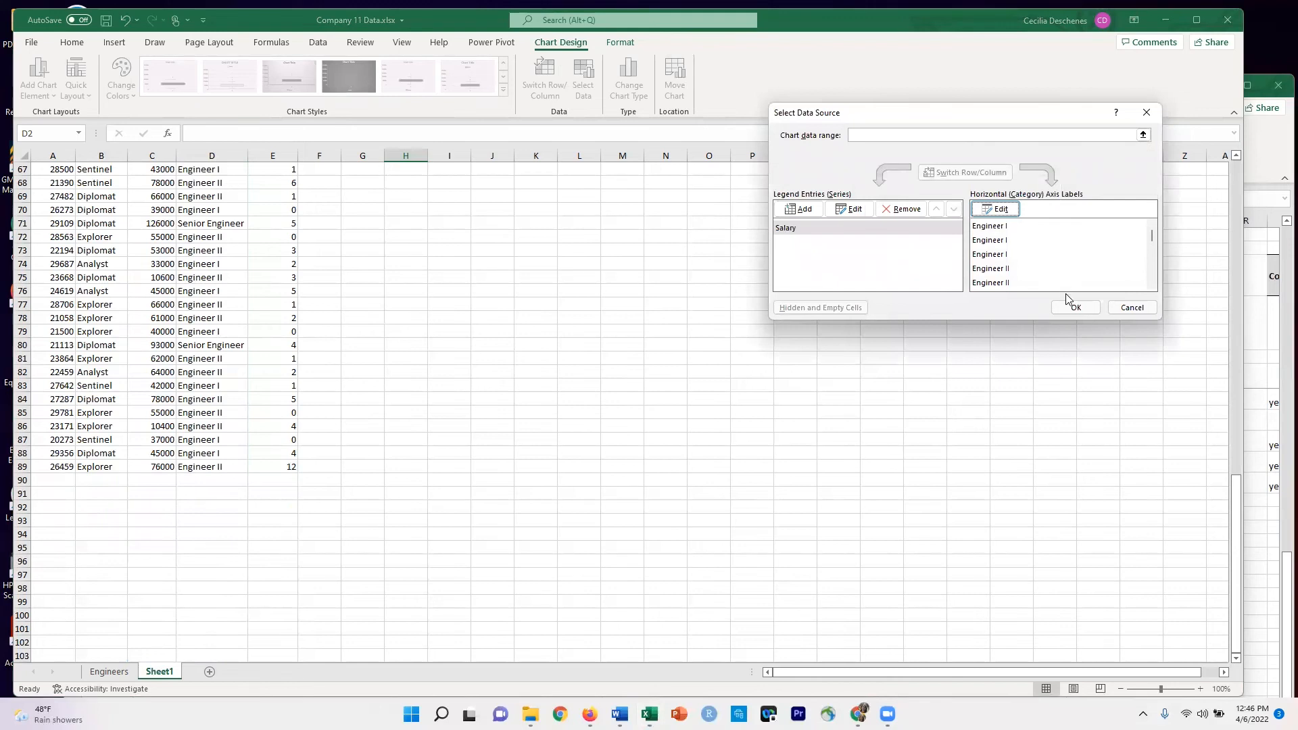
Apply the Level labels so boxes show Engineer I, Engineer II and Senior Engineer
click(1075, 307)
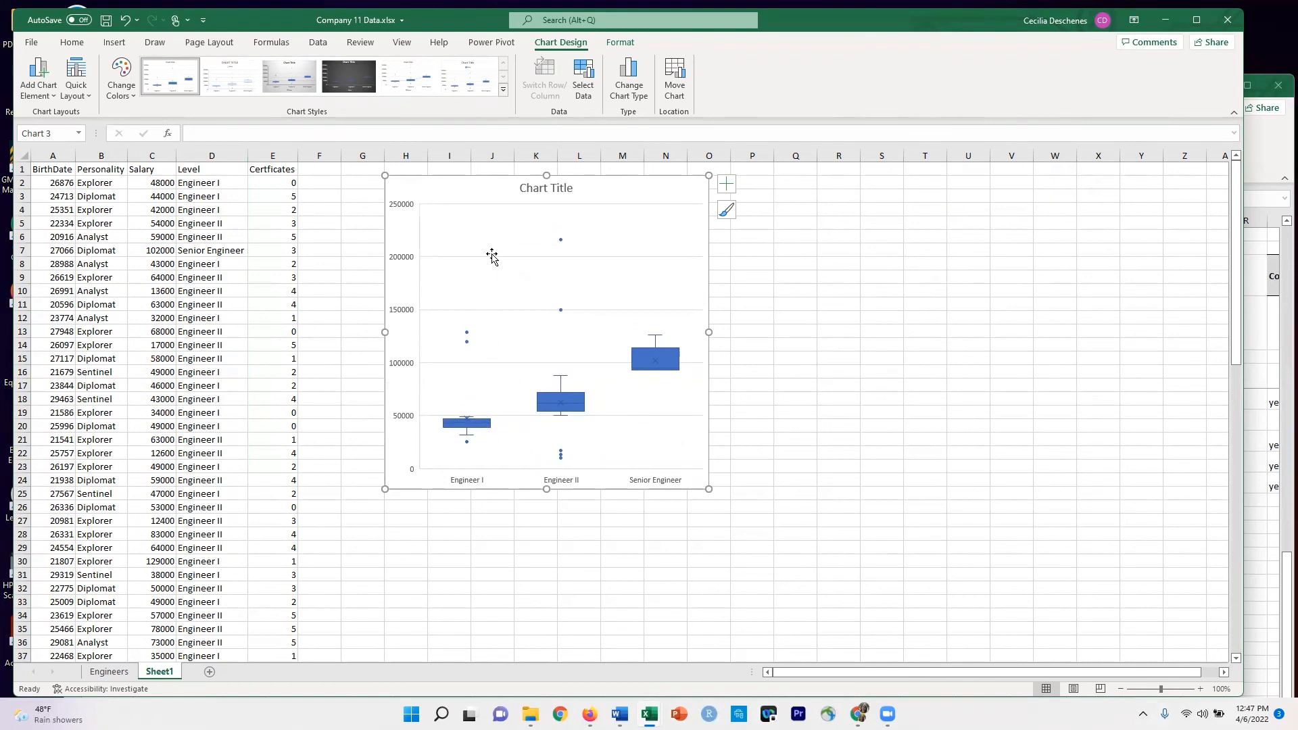
mouse_move(664, 425)
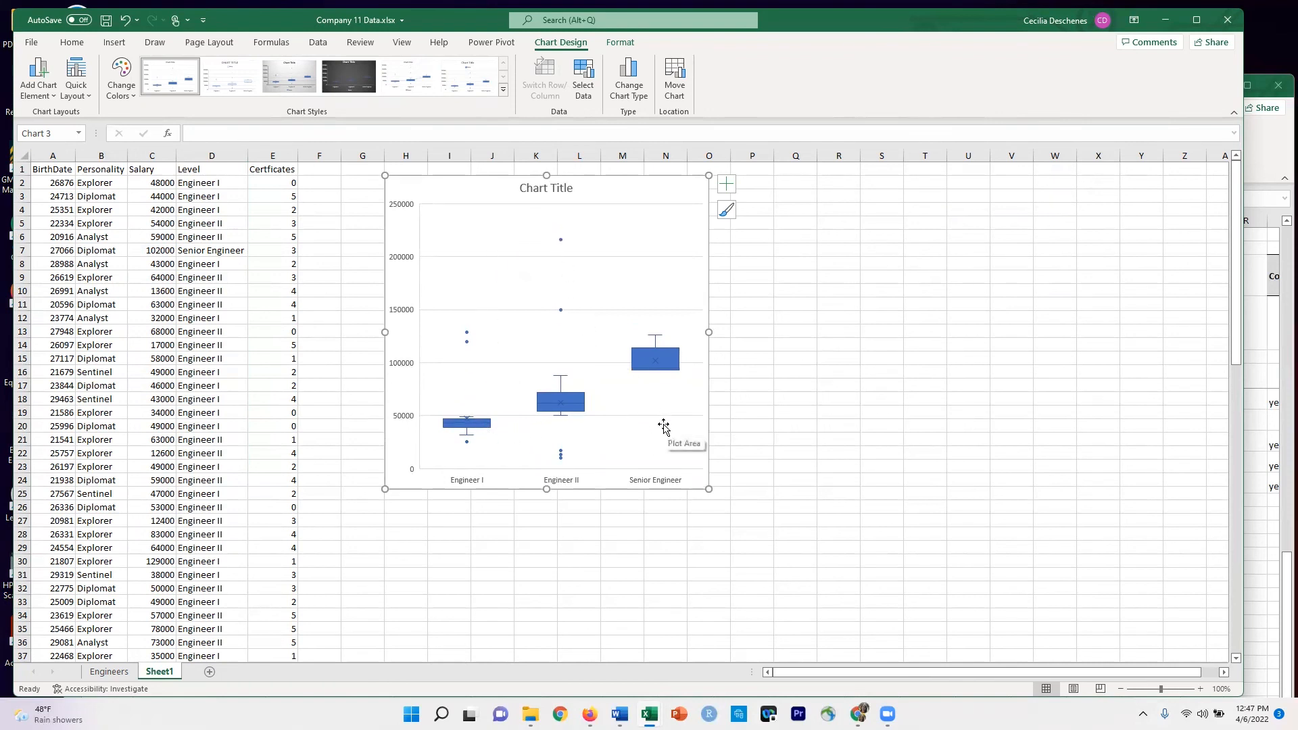